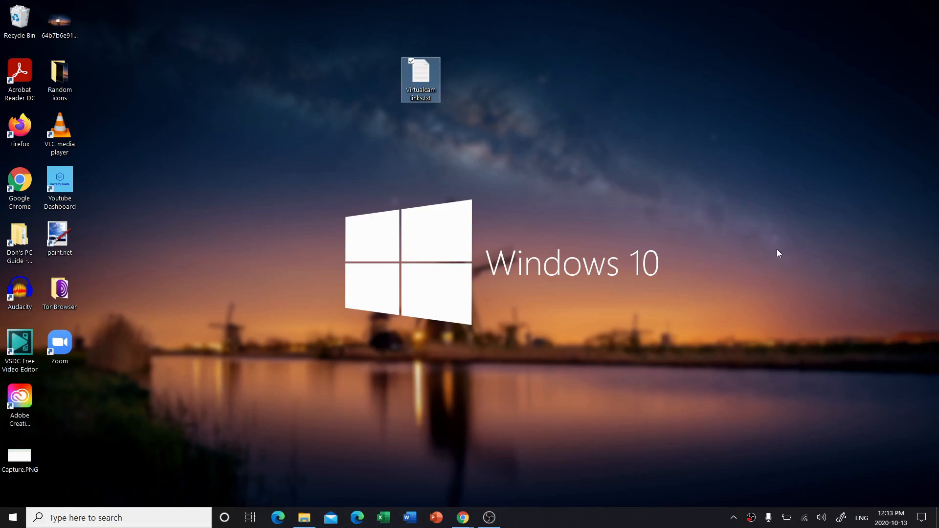
mouse_move(256, 288)
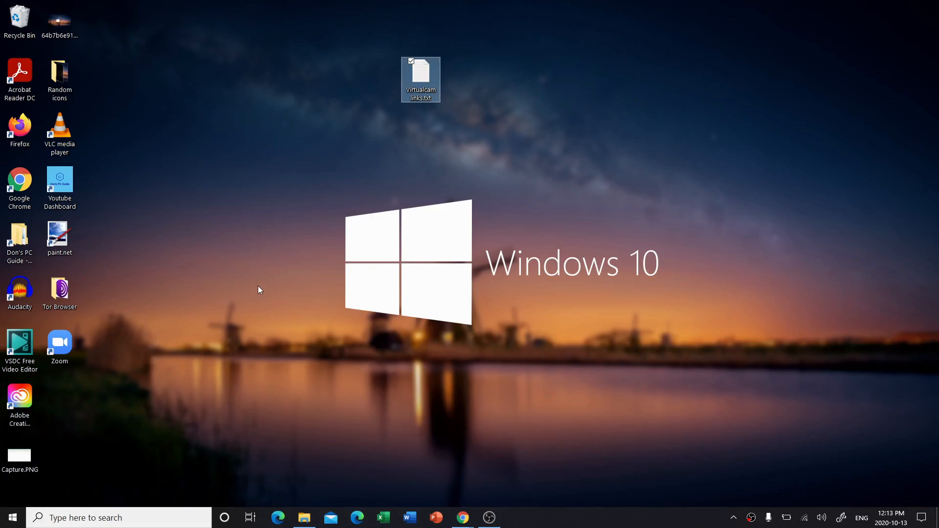
mouse_move(308, 169)
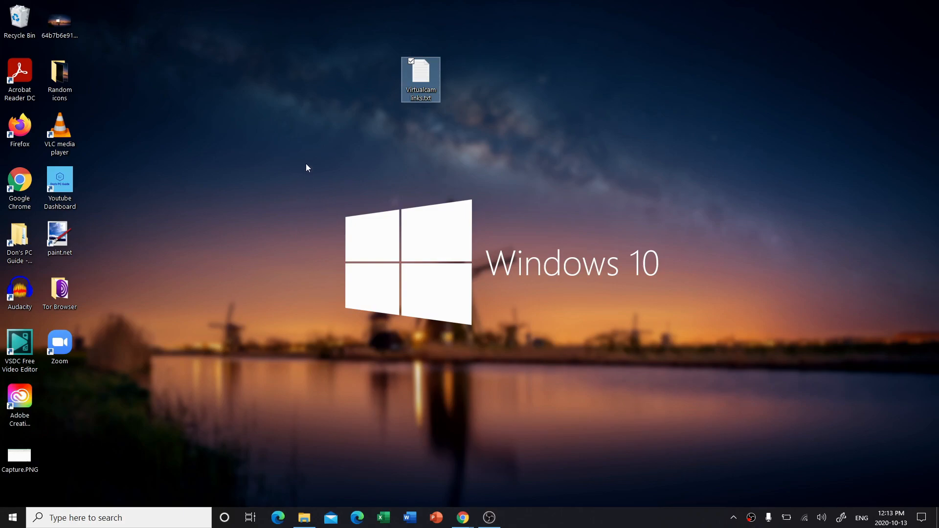
mouse_move(315, 184)
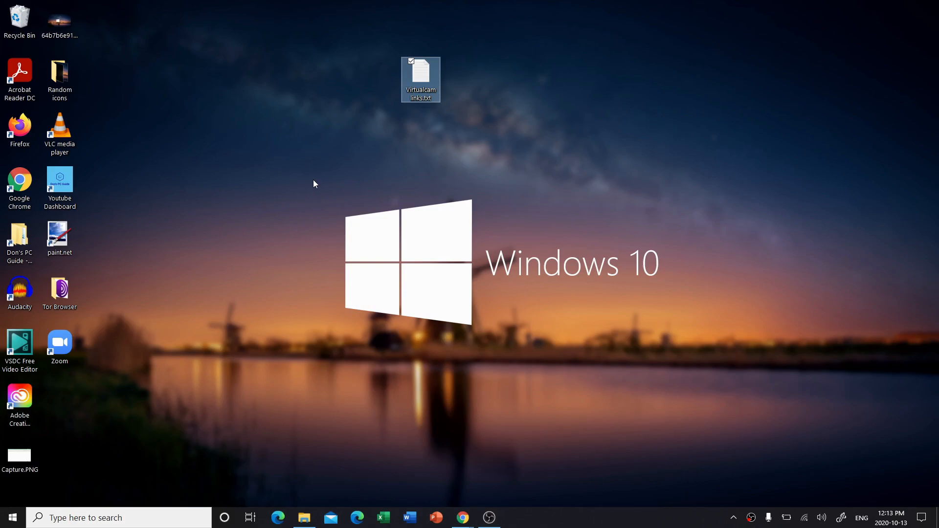
mouse_move(319, 192)
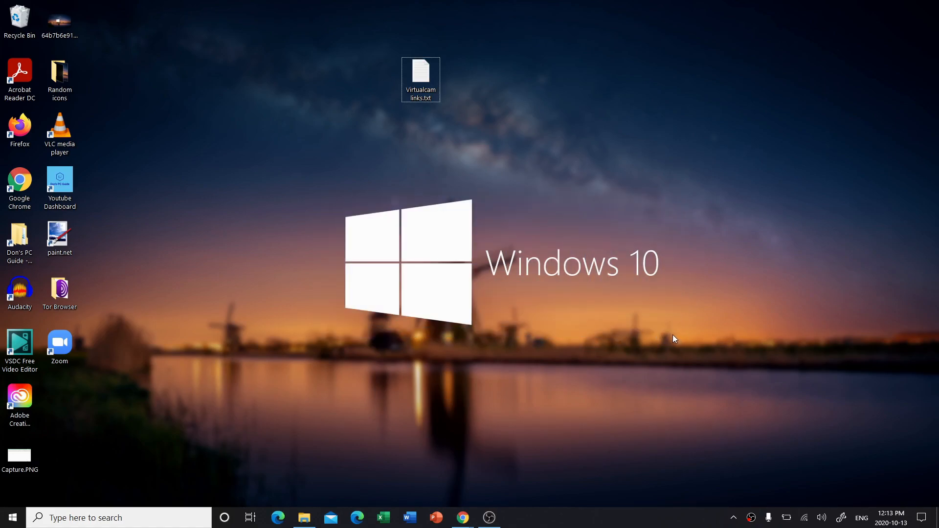
mouse_move(589, 76)
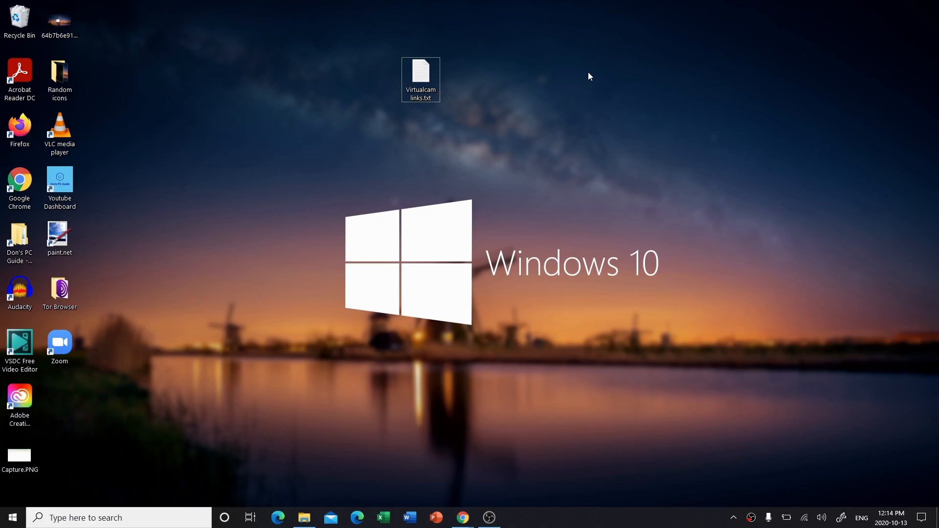
mouse_move(616, 125)
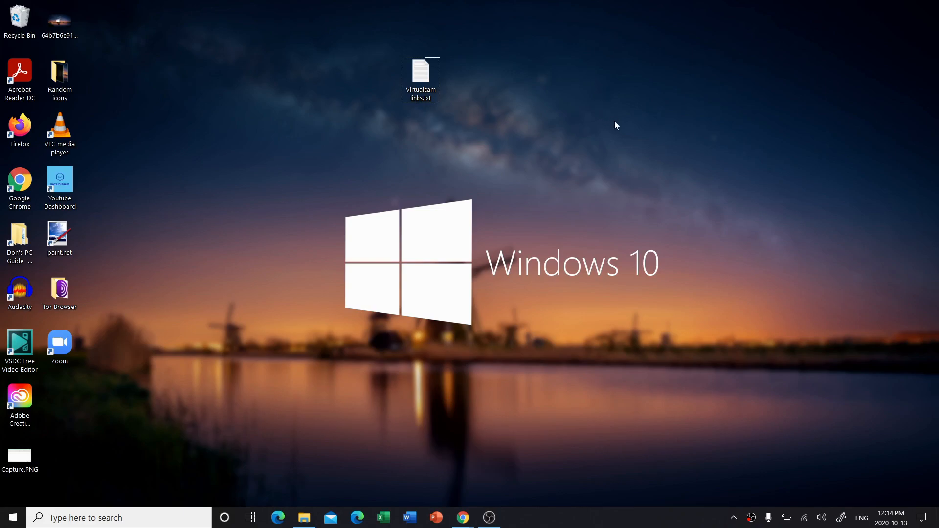
mouse_move(711, 110)
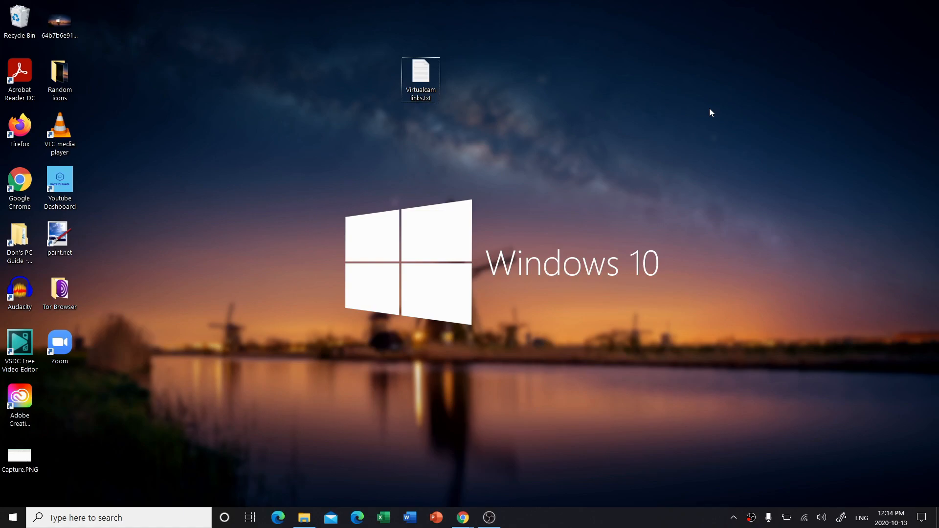
mouse_move(180, 61)
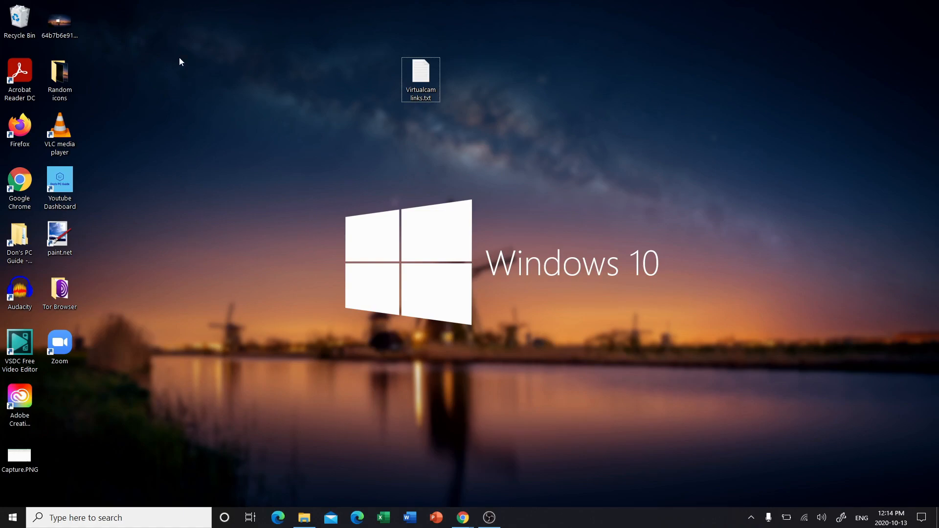
mouse_move(338, 212)
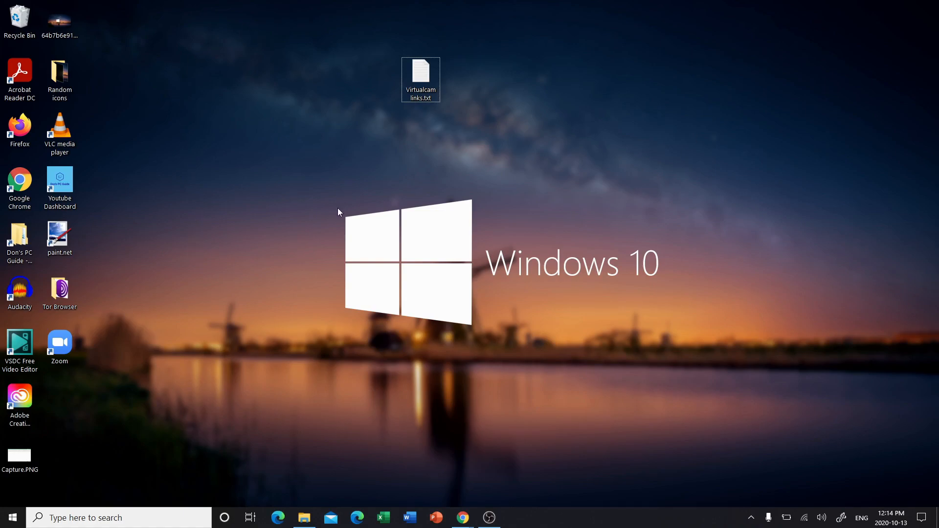
mouse_move(534, 249)
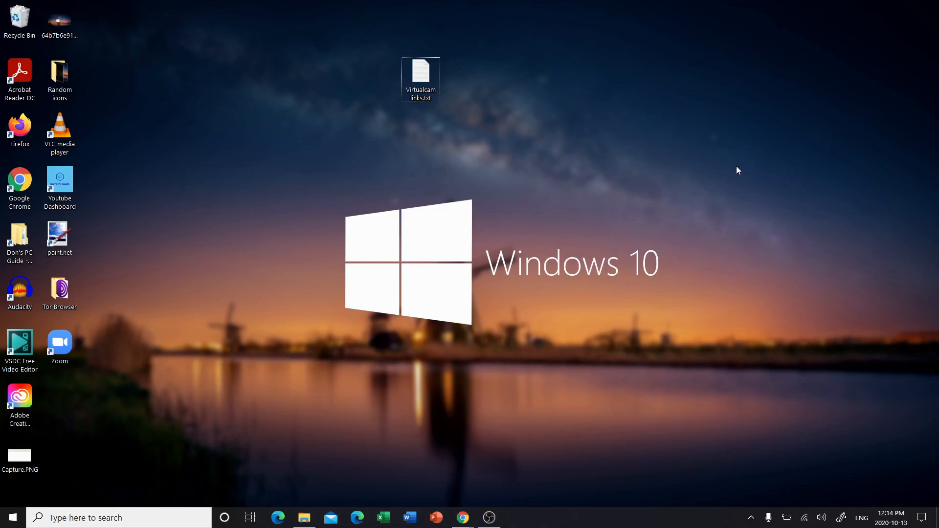
mouse_move(692, 193)
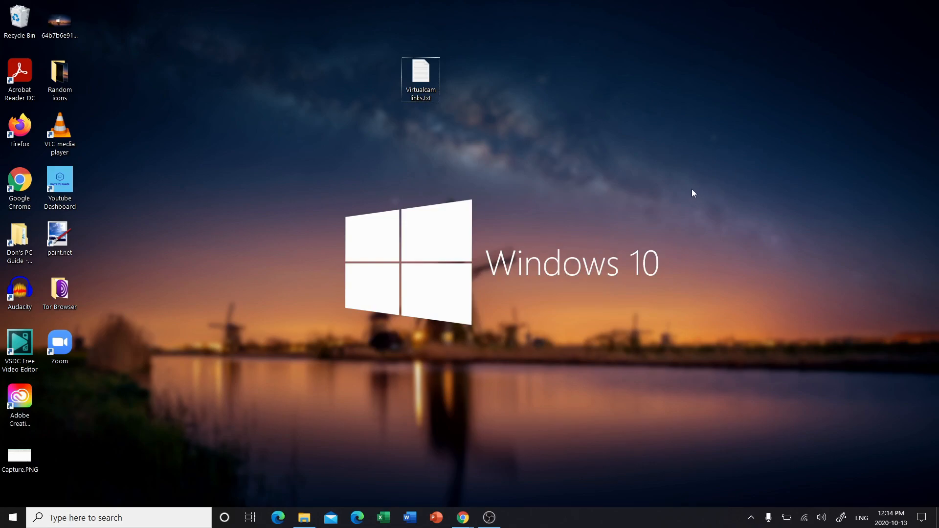
mouse_move(684, 191)
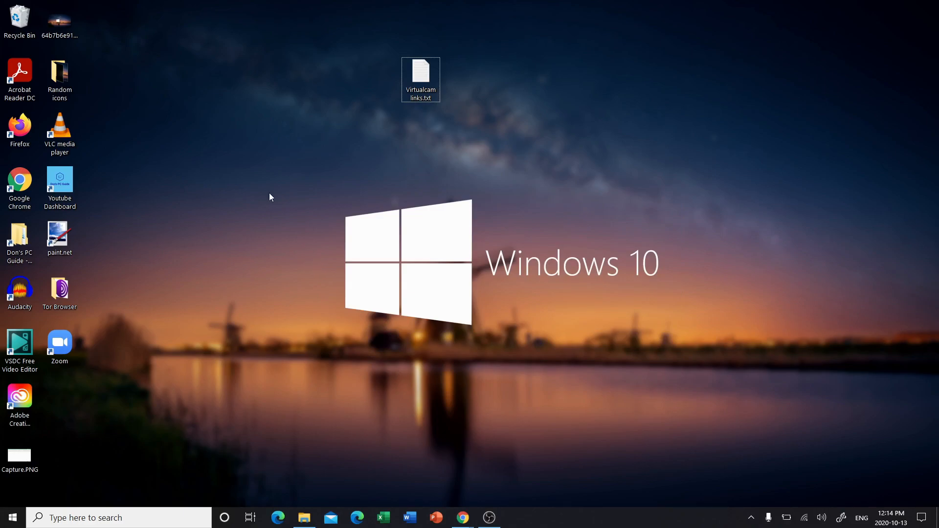
mouse_move(489, 518)
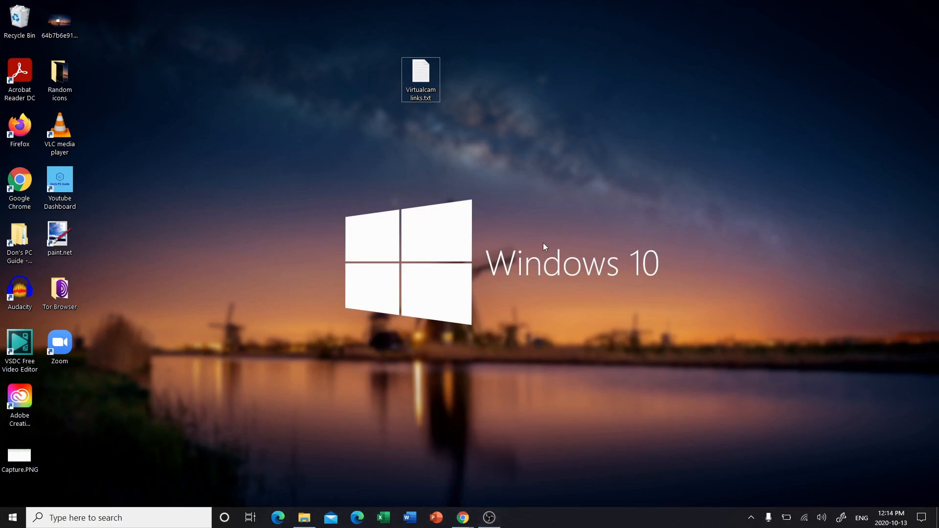
Open Virtualcam links.txt in Notepad, copy the OBS website link and start a new Chrome window for it.
click(421, 73)
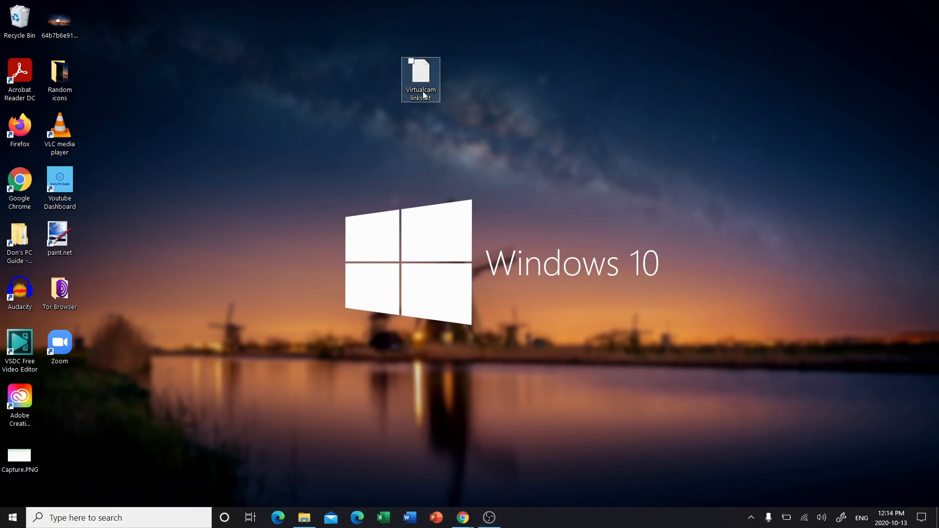
double_click(421, 78)
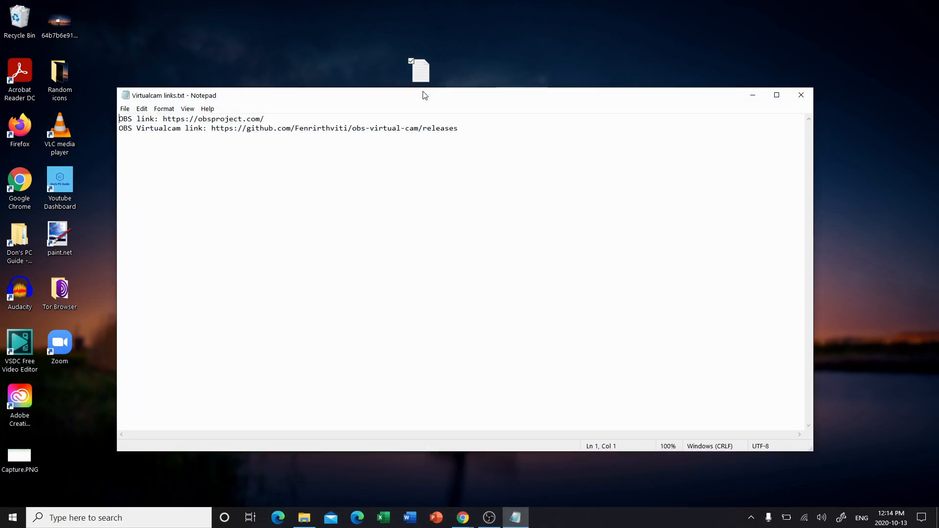
click(270, 119)
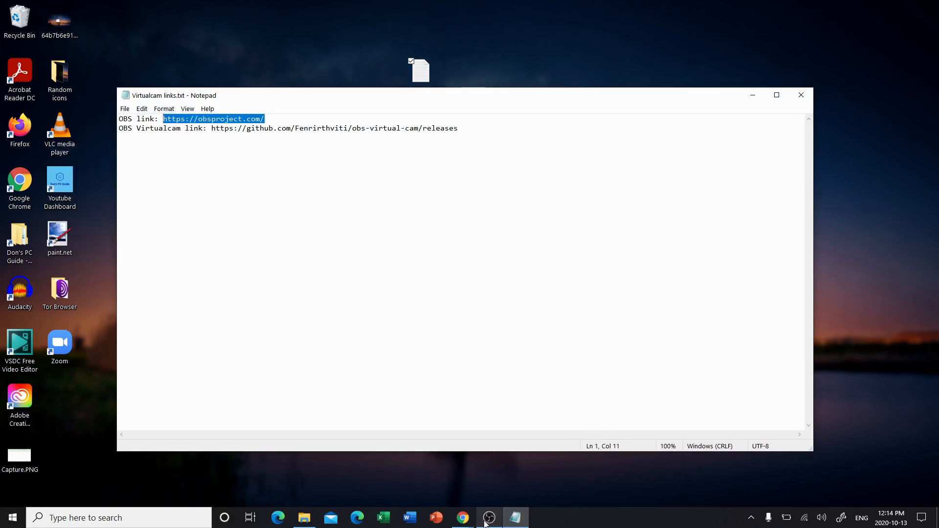
right_click(462, 517)
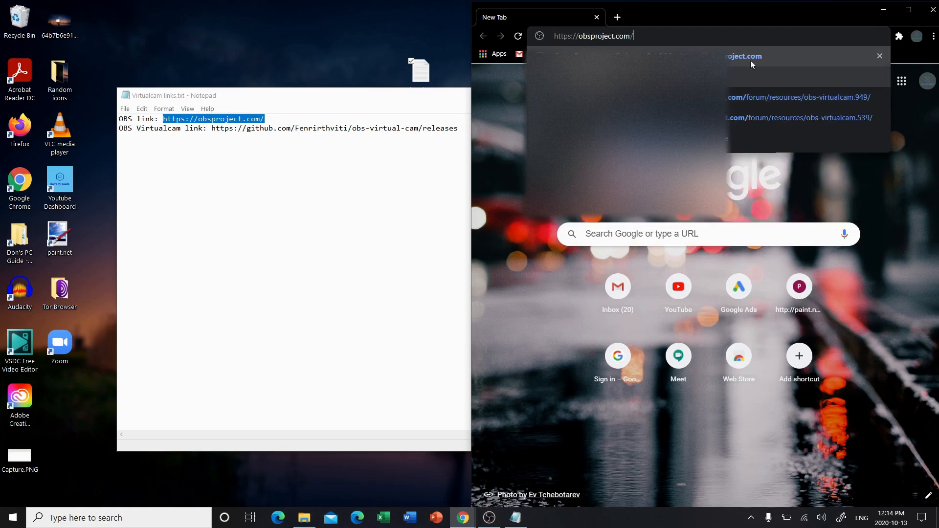
Load obsproject.com, start the Windows OBS Studio installer download, then cancel it.
key(Enter)
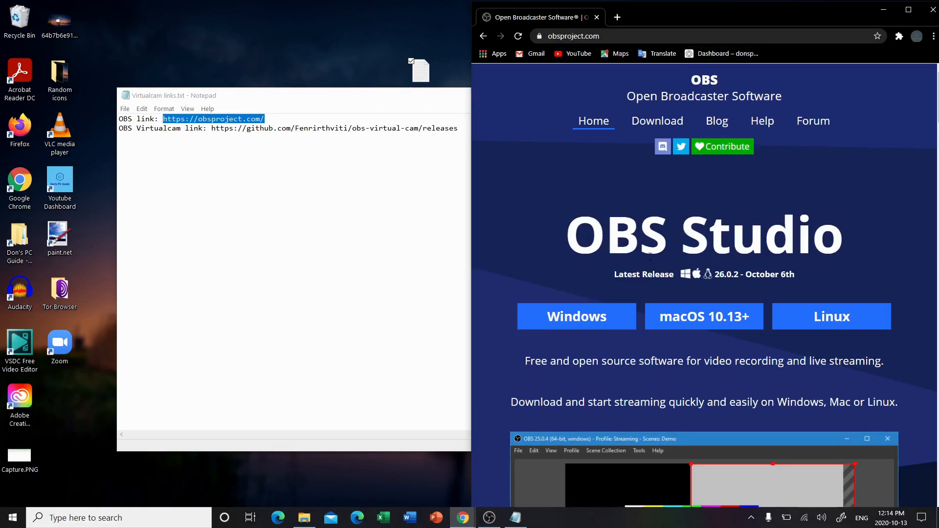
click(576, 317)
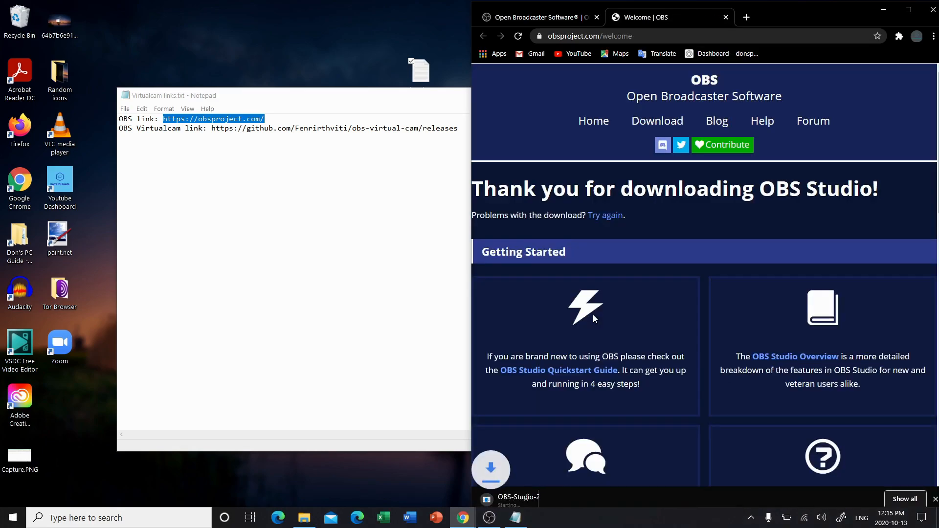
click(582, 498)
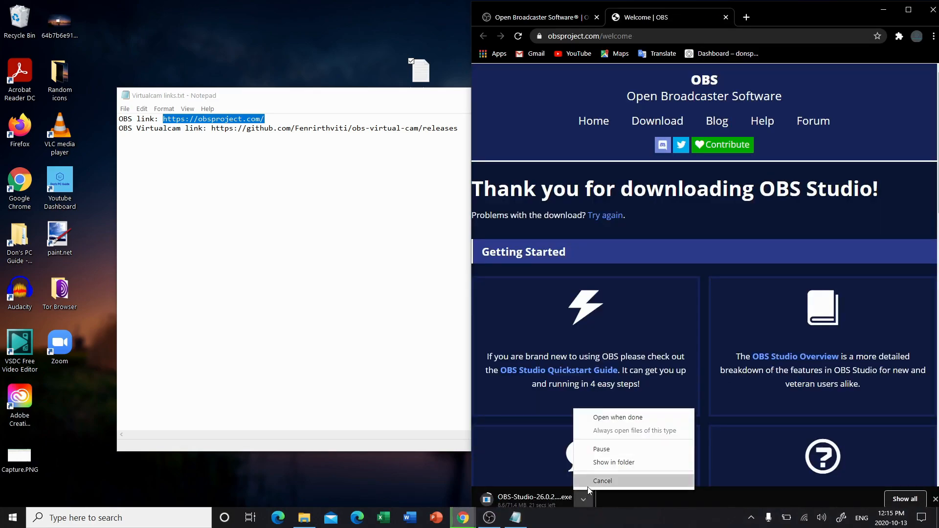
click(603, 480)
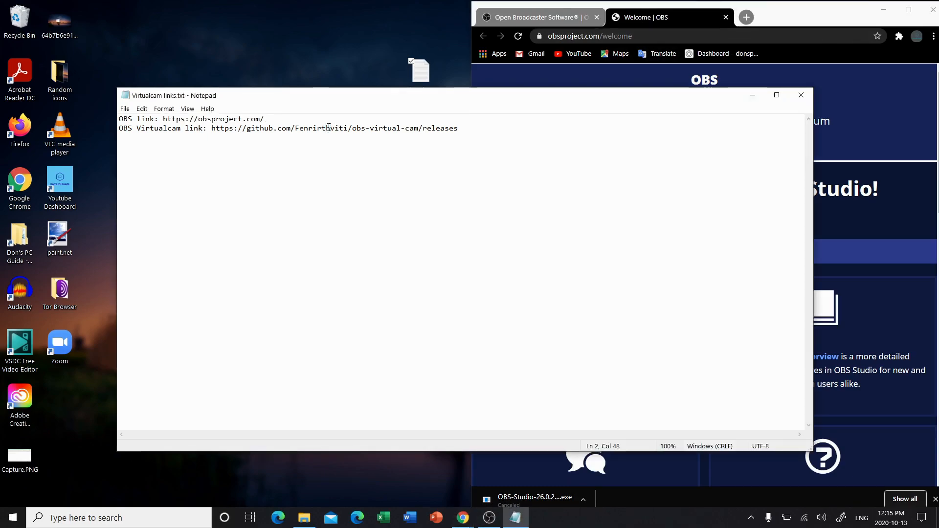
Copy the OBS Virtualcam GitHub releases link from Notepad toward Chrome's address bar.
drag(211, 127, 458, 127)
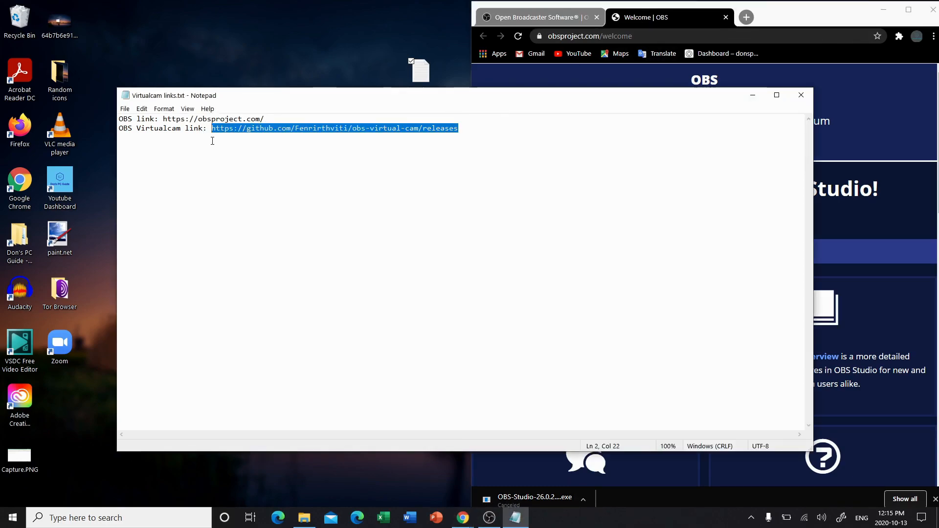
right_click(333, 128)
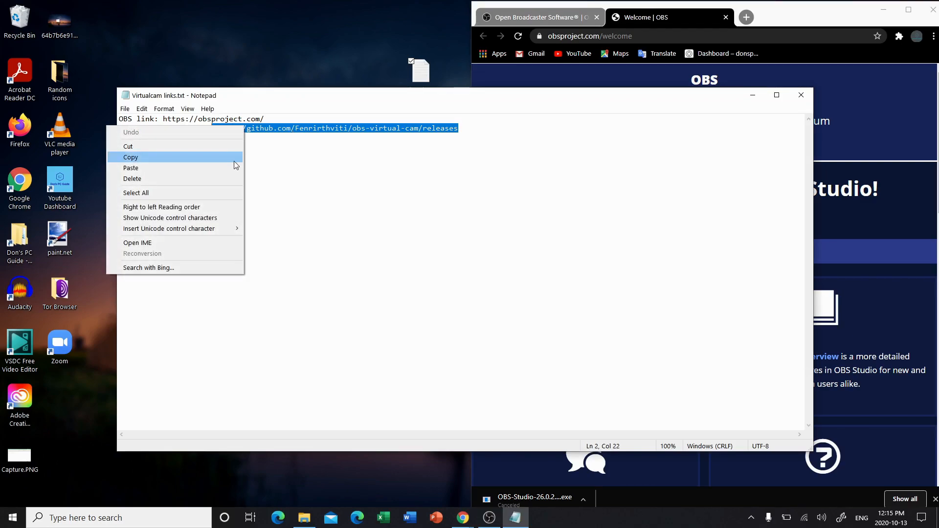
click(131, 157)
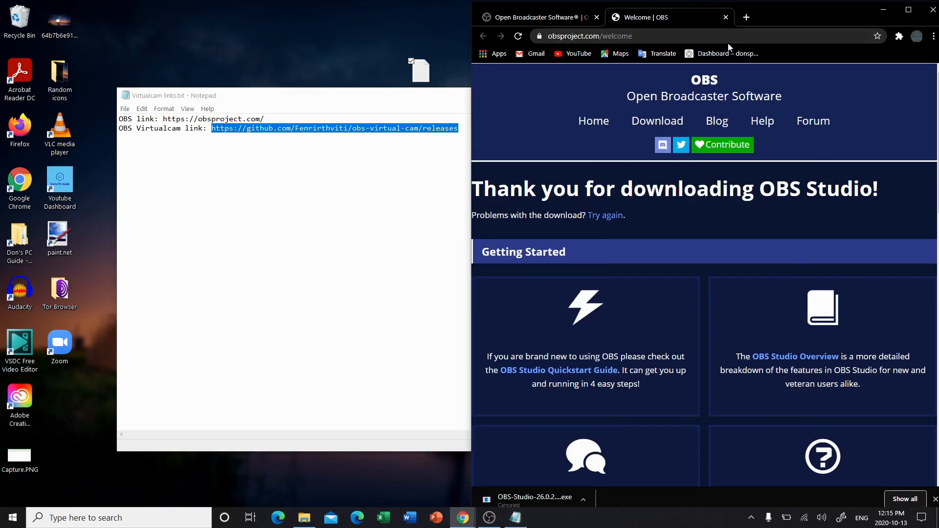
right_click(618, 35)
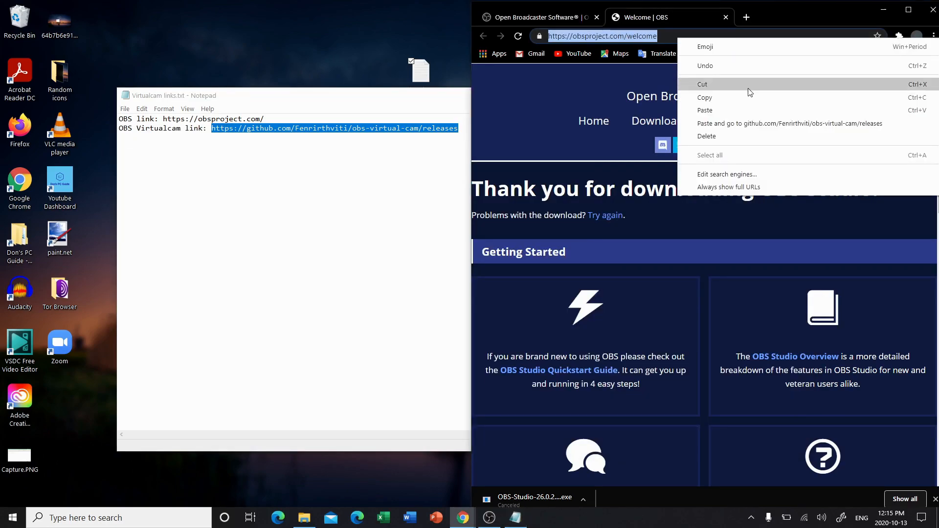
Paste-and-go to the obs-virtual-cam releases page and scroll to the 2.0.5 Assets installers.
click(790, 124)
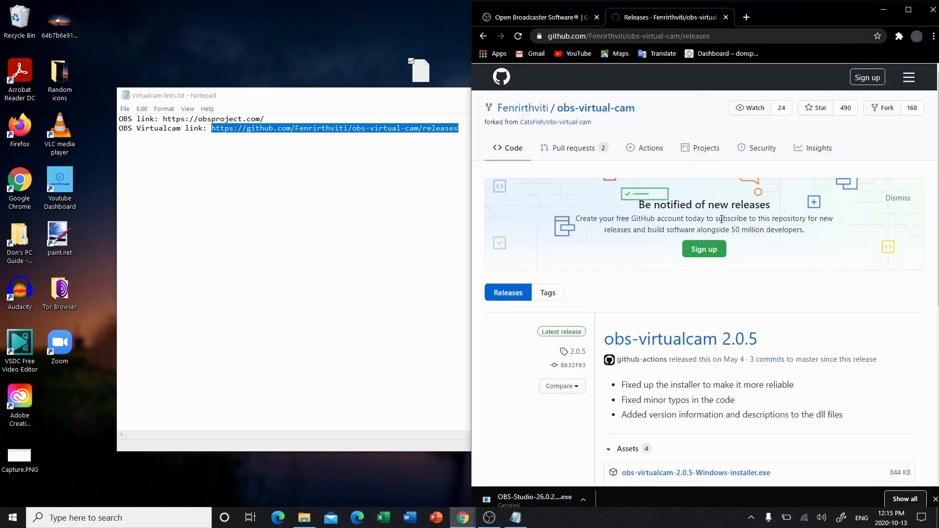
scroll(down, 3)
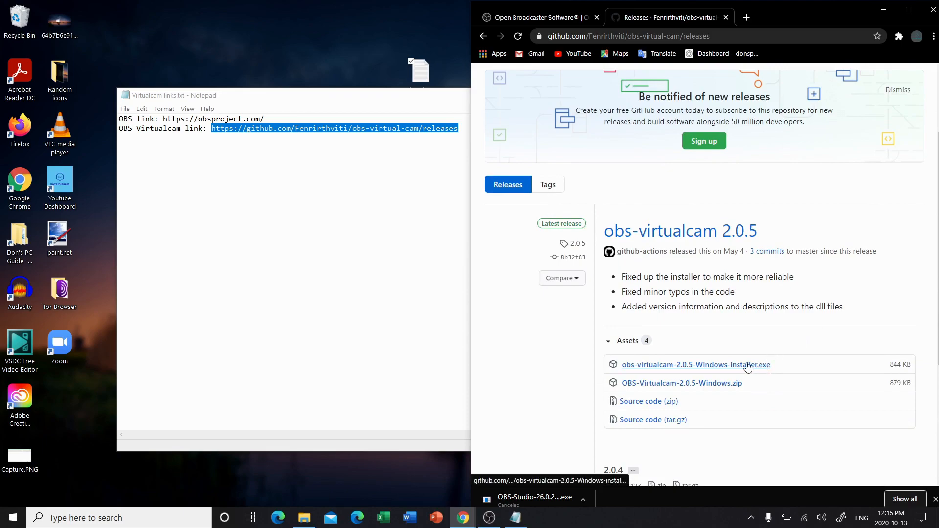
mouse_move(752, 364)
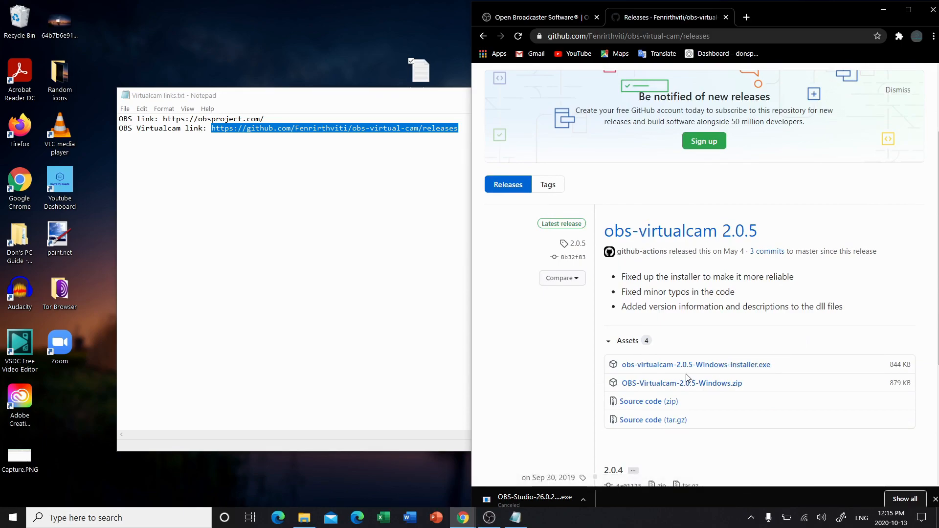
mouse_move(759, 331)
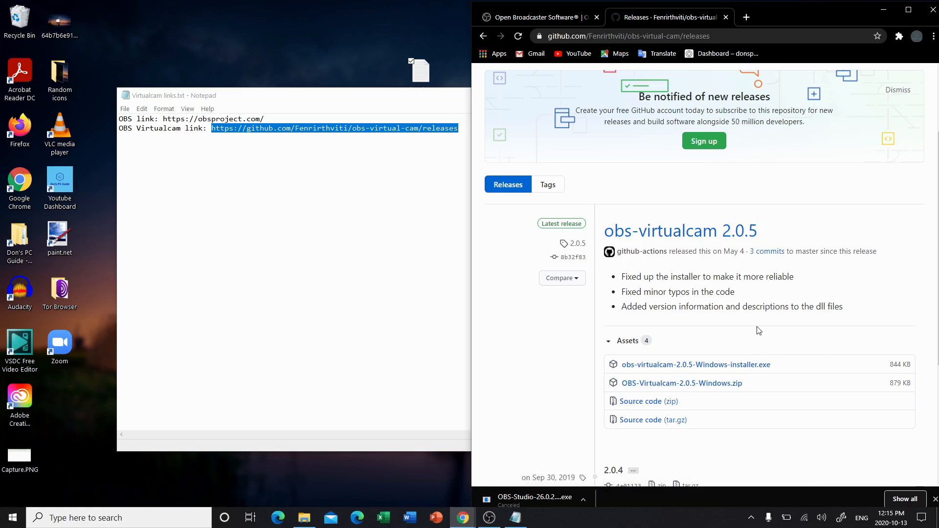
mouse_move(902, 8)
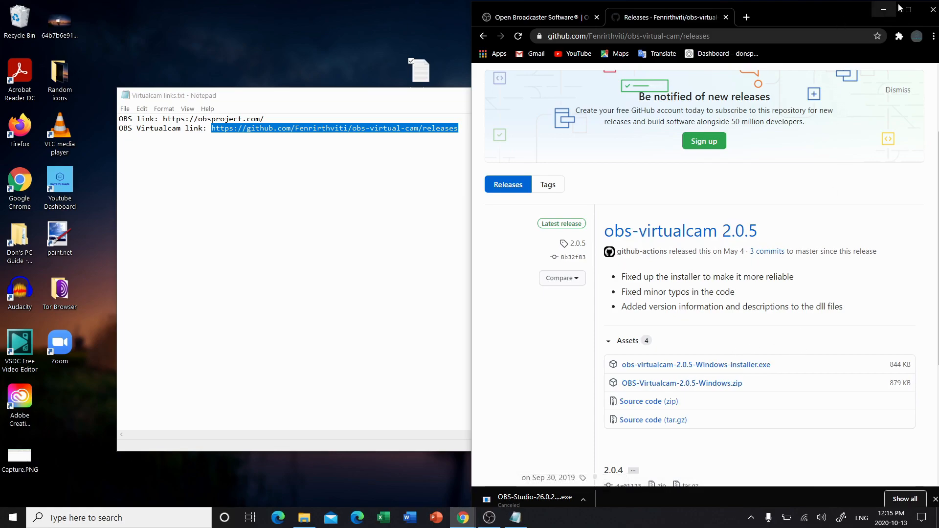
mouse_move(931, 8)
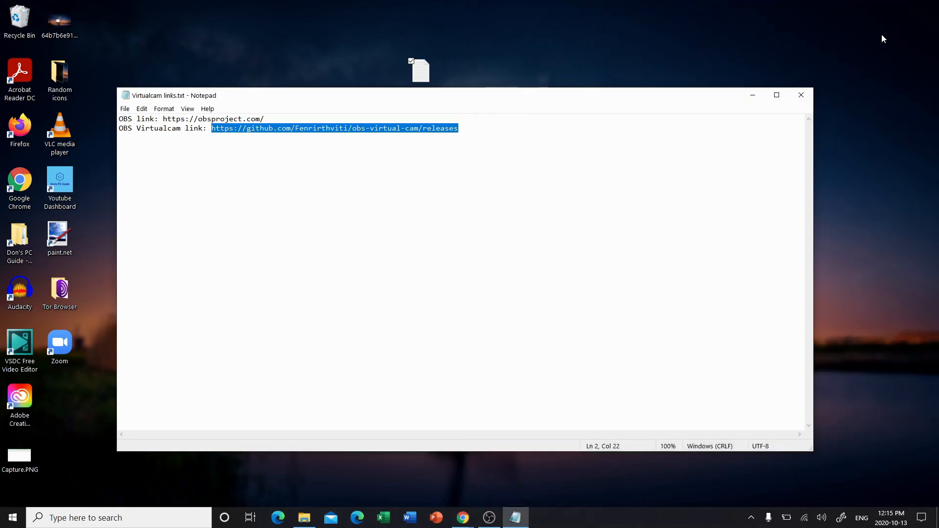
Close the Virtualcam links Notepad window, leaving the desktop showing.
click(800, 95)
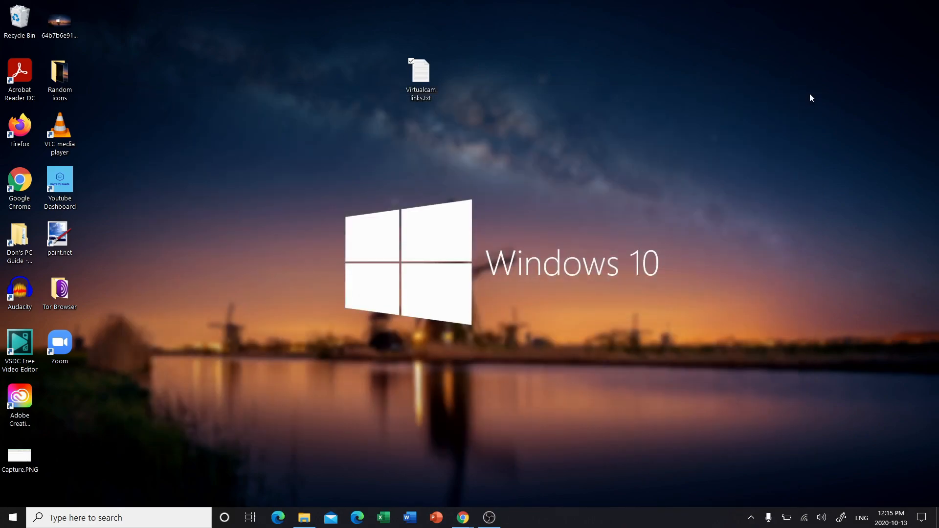
mouse_move(796, 67)
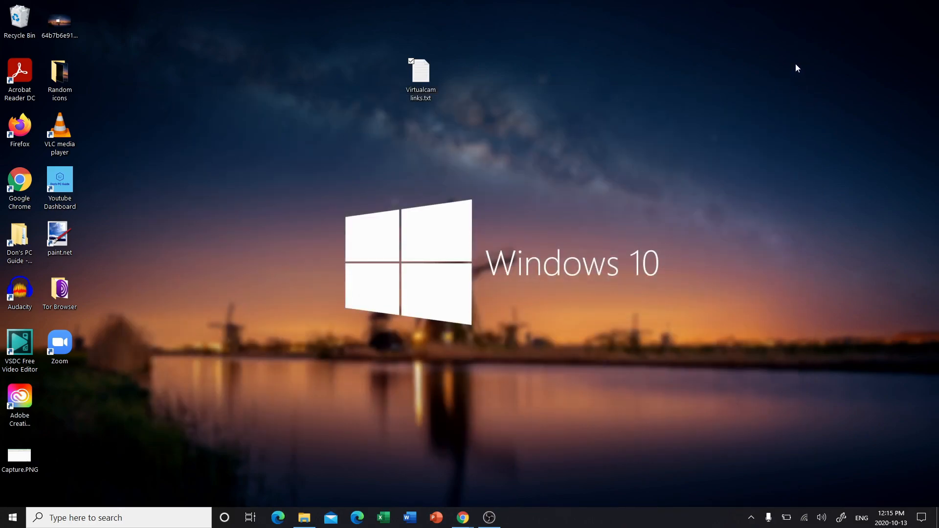
mouse_move(542, 269)
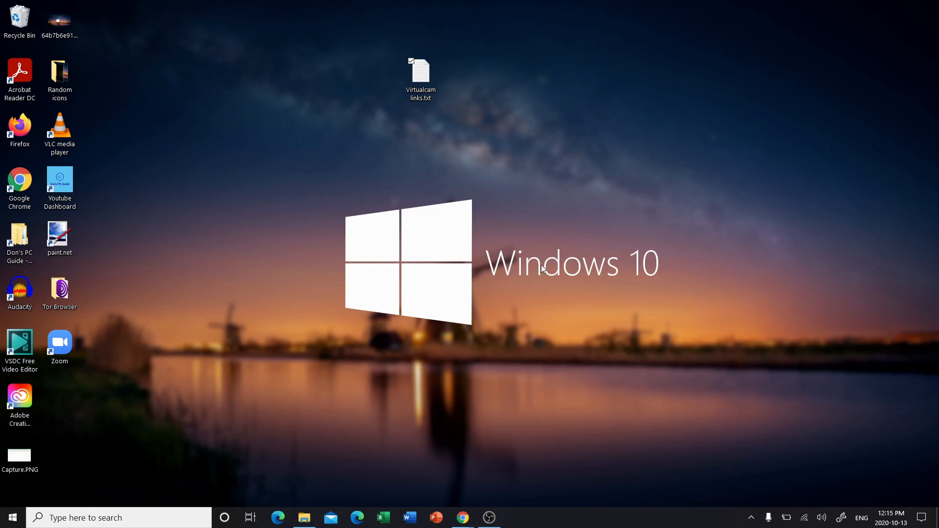
mouse_move(296, 421)
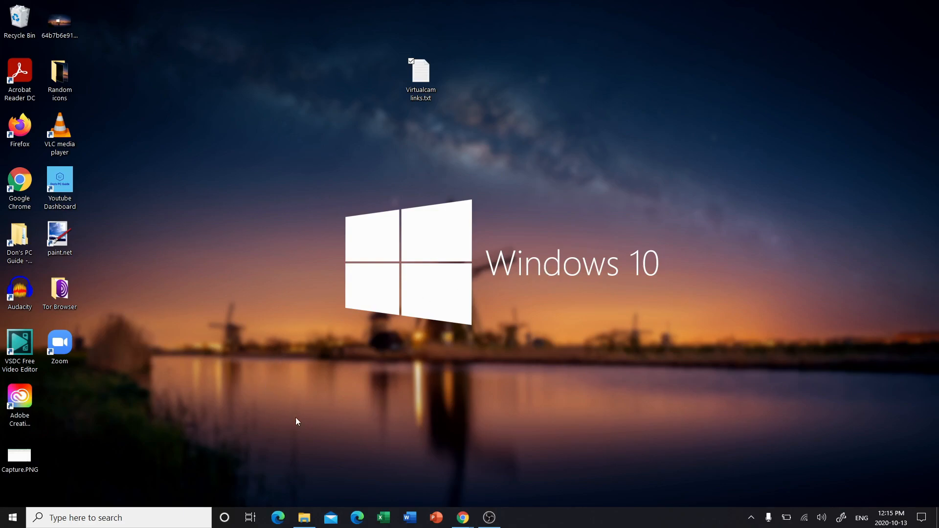
mouse_move(365, 327)
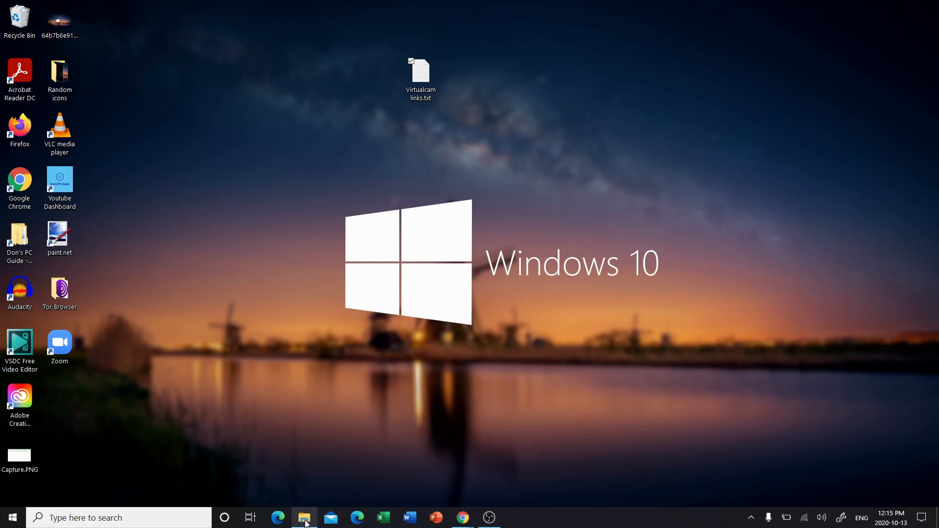
Open the Camera Roll folder, play the recorded webcam MP4, then close the Movies & TV preview.
right_click(304, 518)
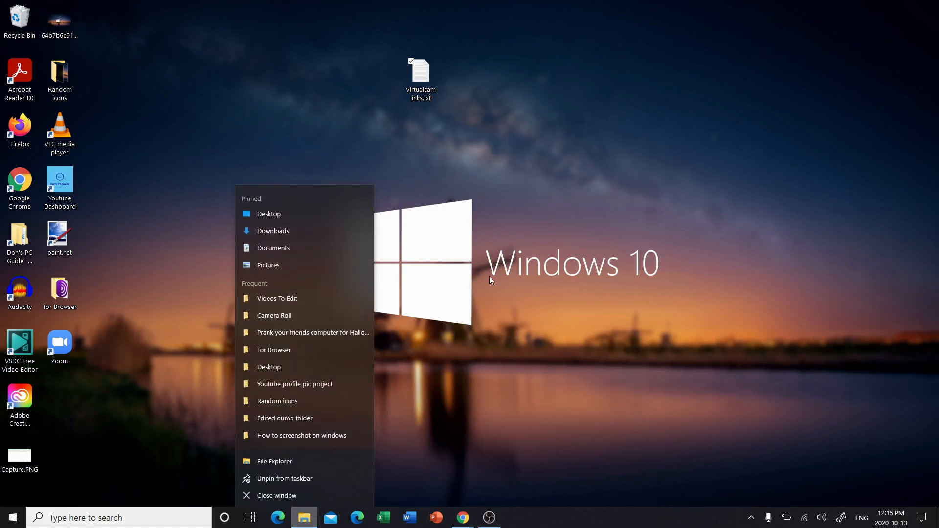
mouse_move(577, 301)
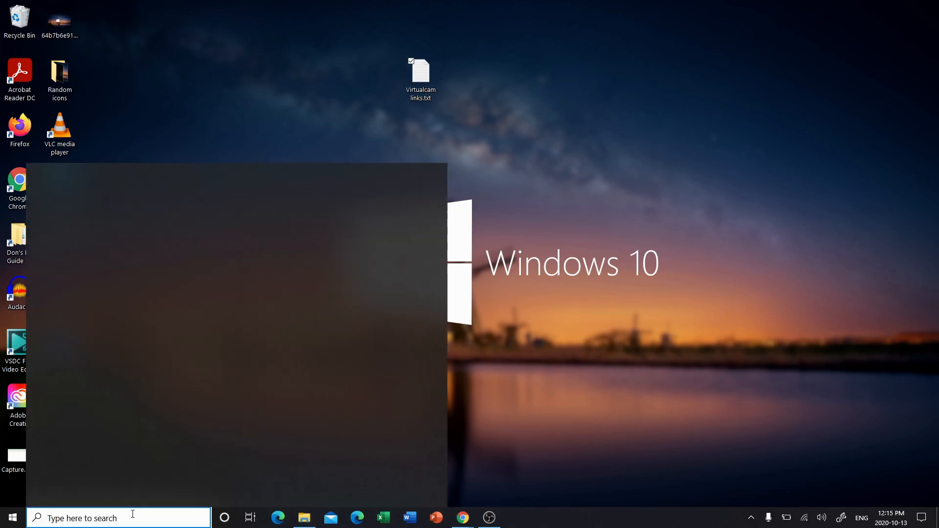
click(118, 519)
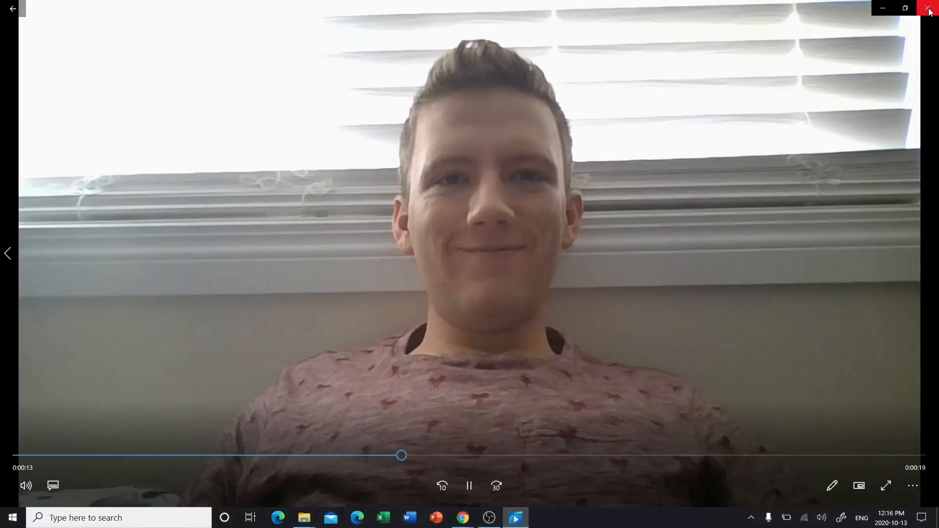
click(930, 8)
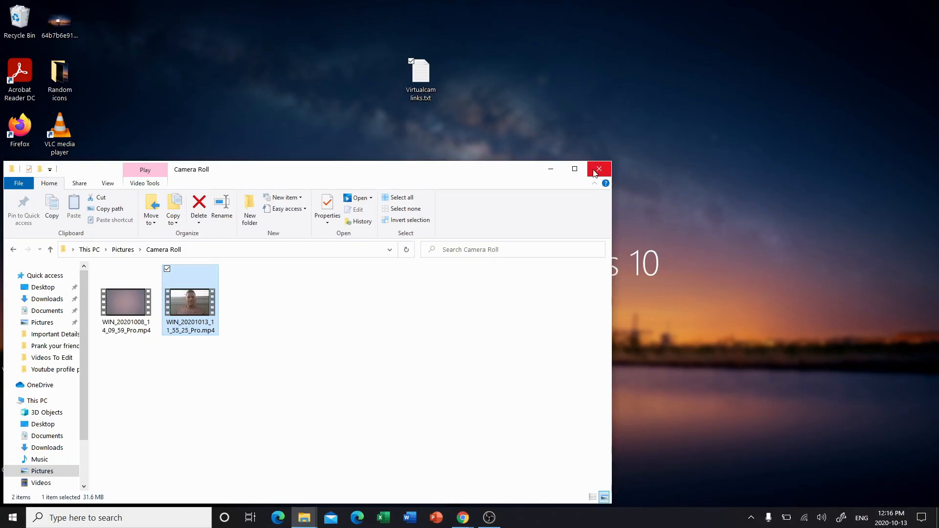
Close Explorer, launch OBS Studio, dismiss the already-running warning and bring the OBS window forward.
click(599, 169)
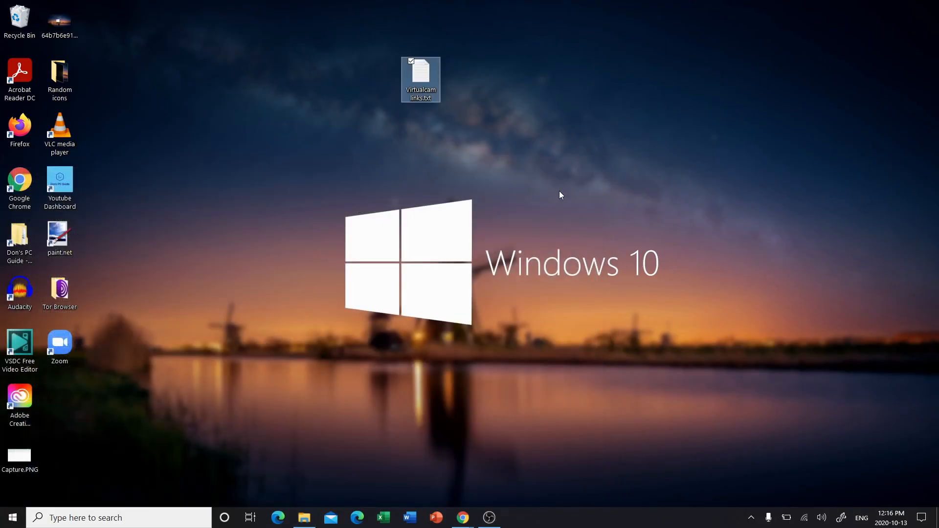
right_click(490, 519)
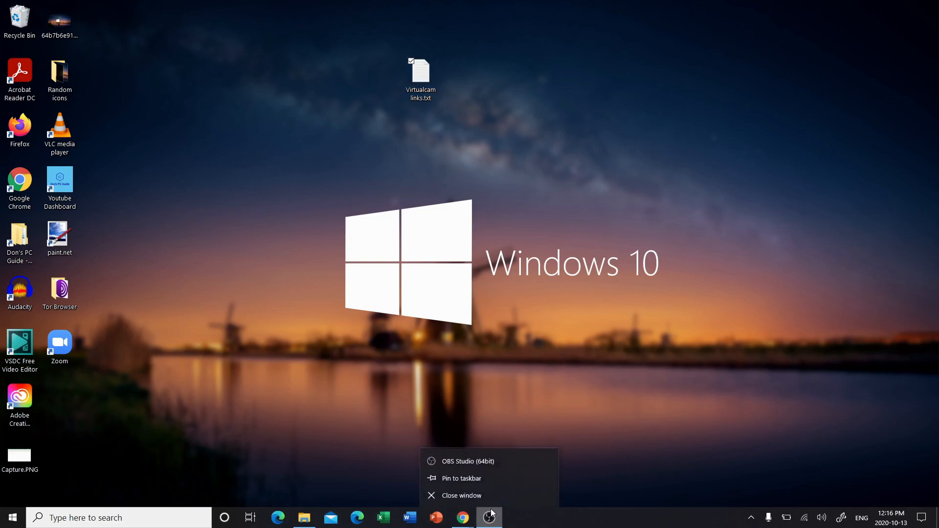
click(729, 252)
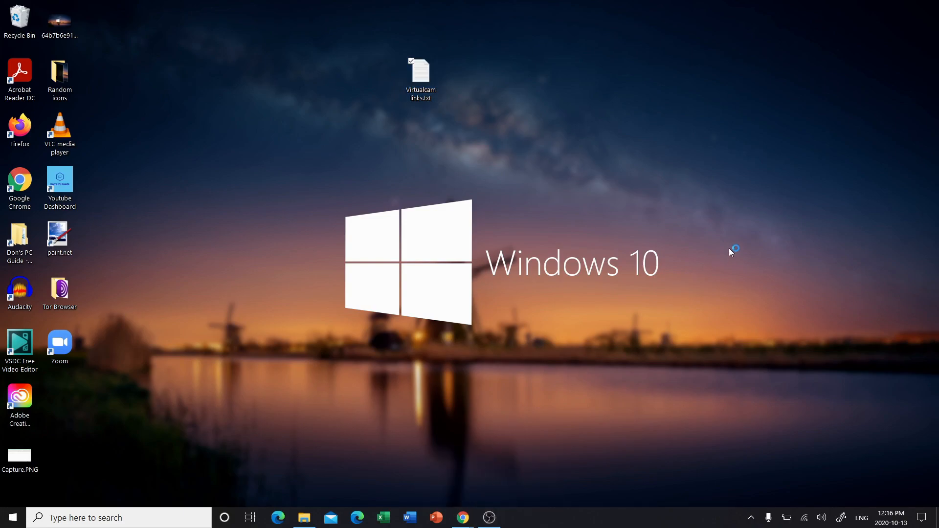
click(496, 518)
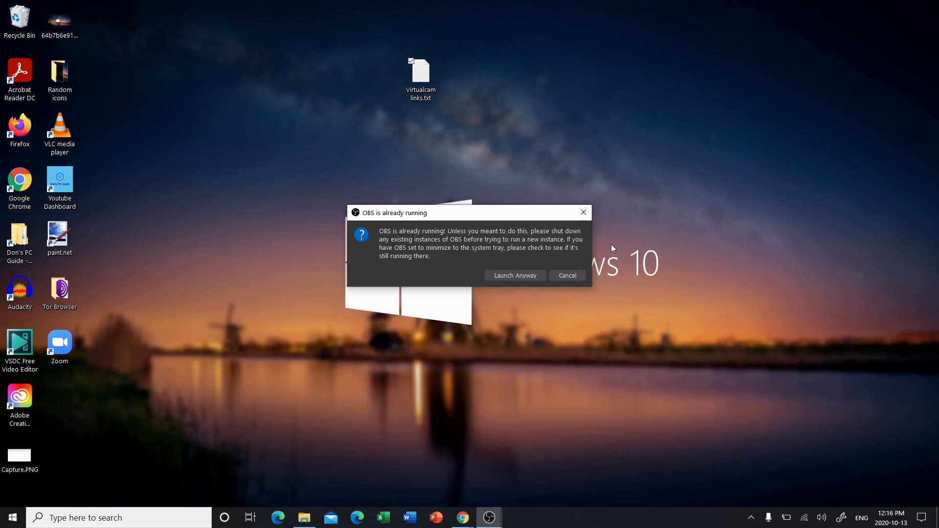
click(568, 276)
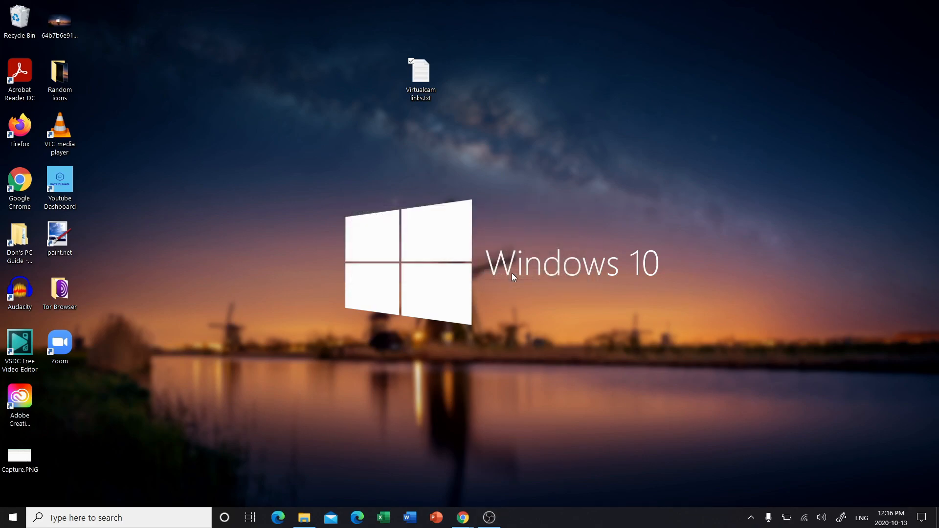
click(495, 517)
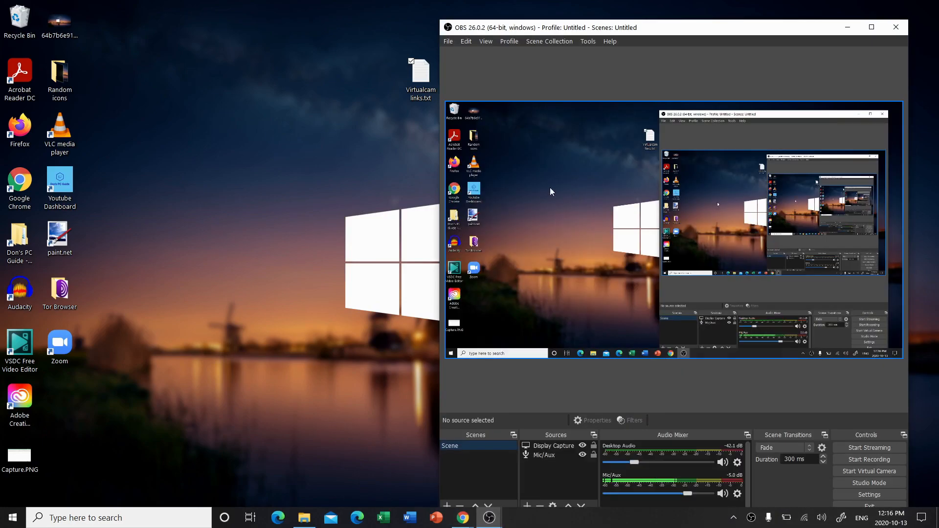
mouse_move(580, 107)
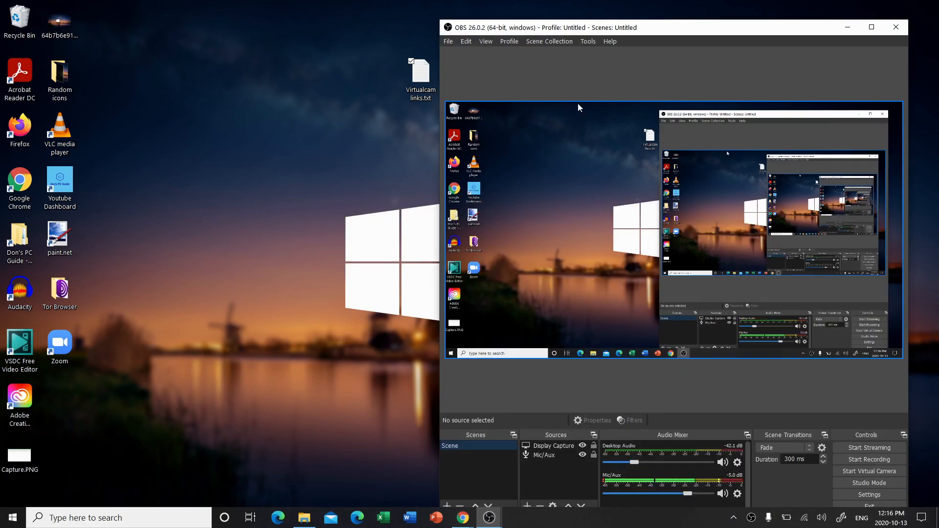
mouse_move(552, 99)
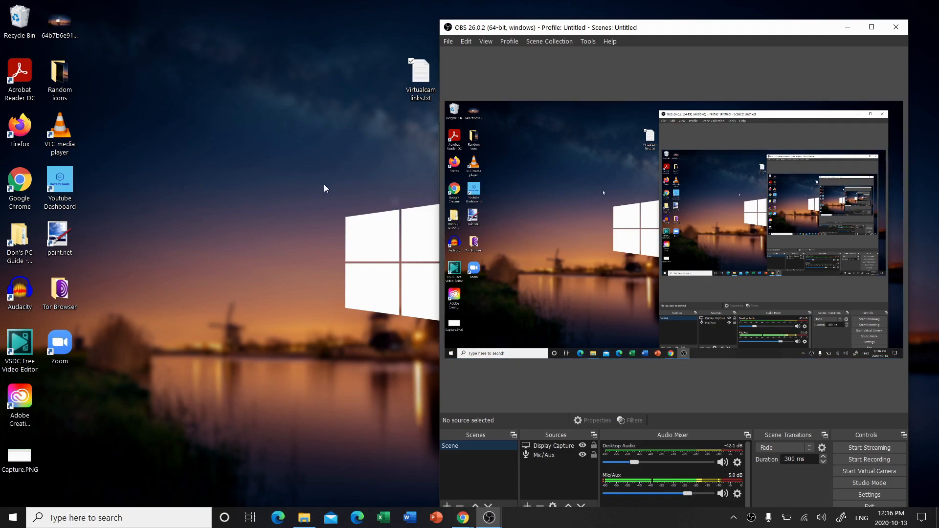
mouse_move(383, 200)
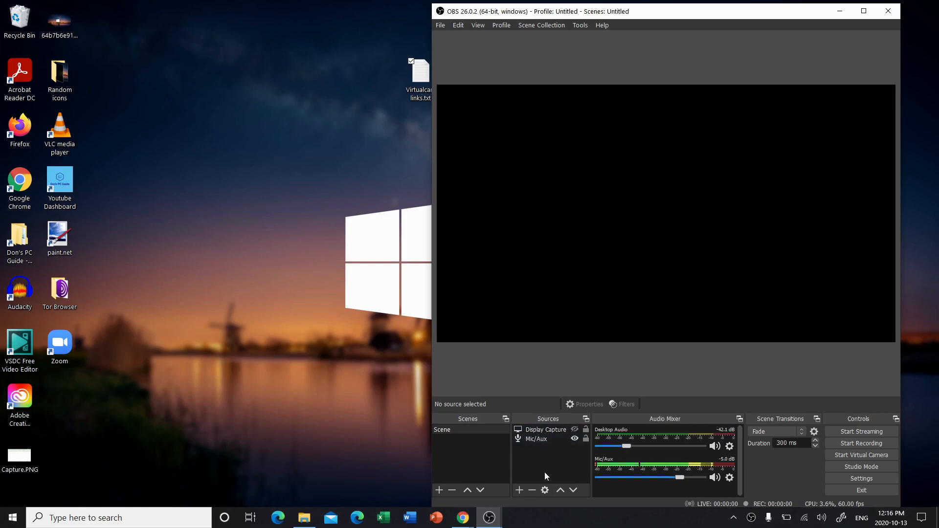
Create a new media source named 'Virtual cam' and confirm to reach its properties.
click(519, 490)
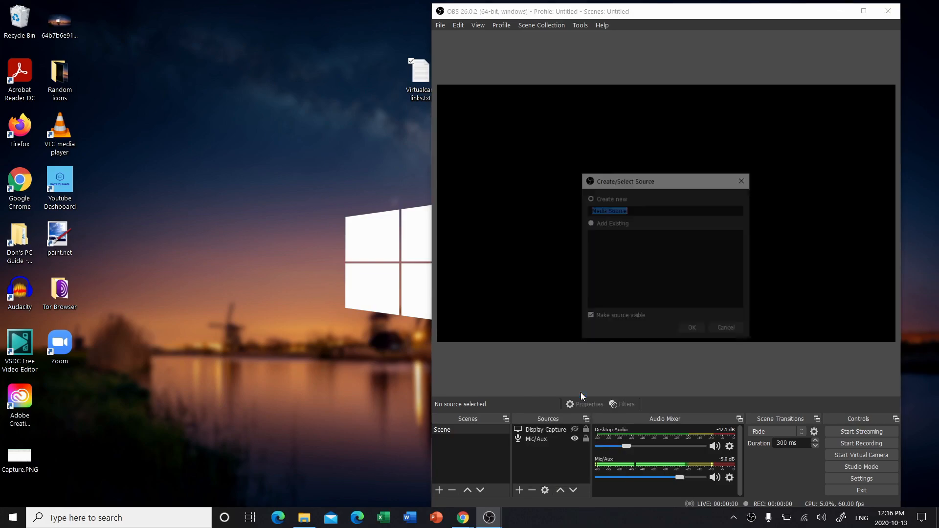
text(v)
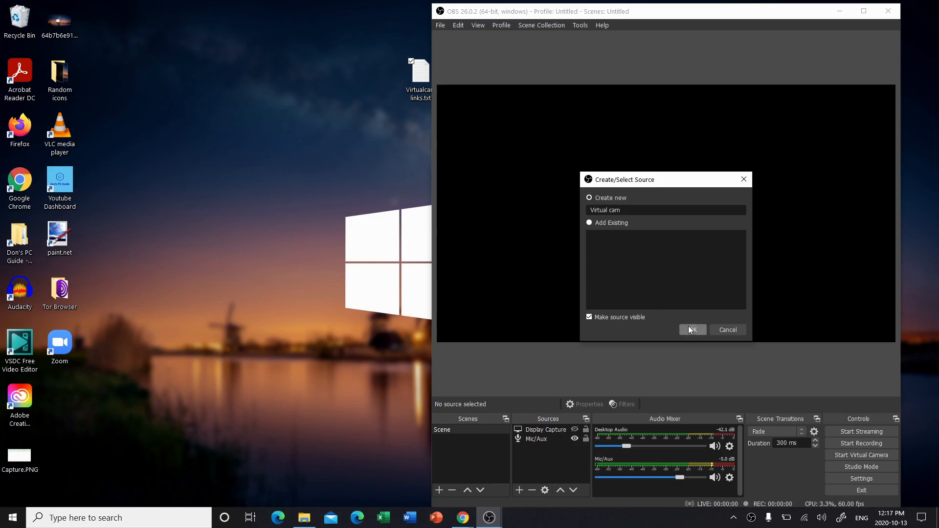
click(693, 330)
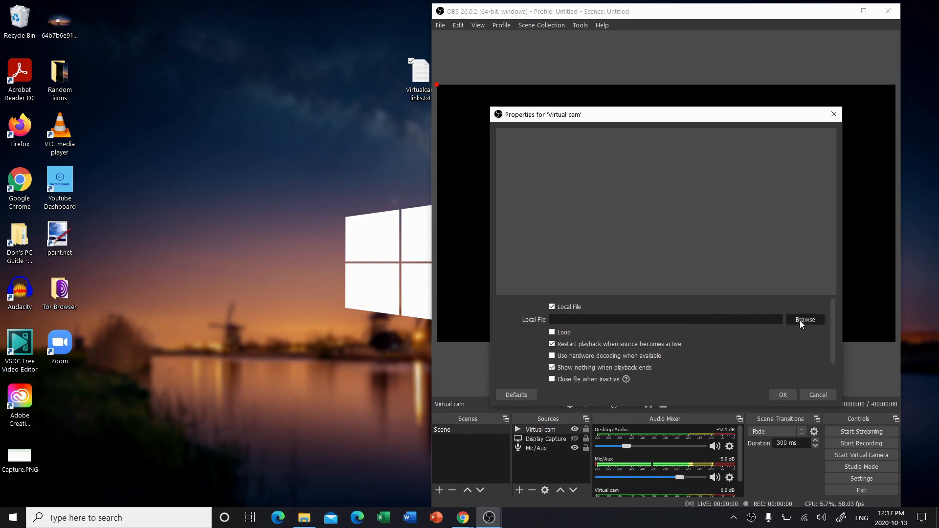
Load the WIN_20201013 webcam MP4 from Camera Roll, enable Loop and apply the source settings.
click(806, 319)
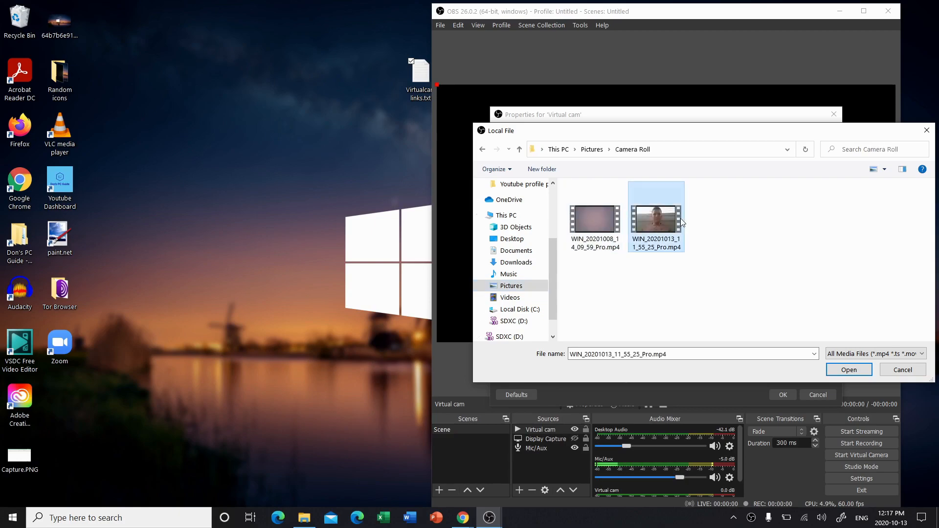
click(850, 370)
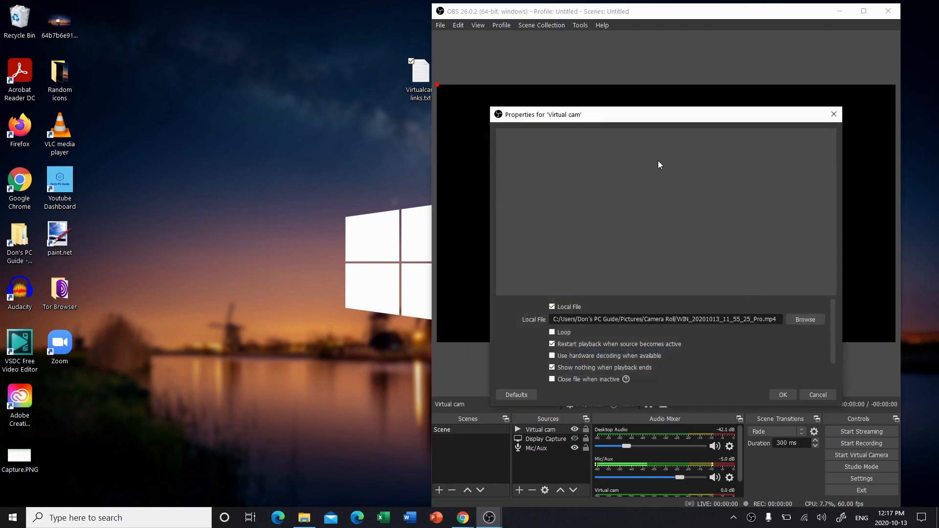
mouse_move(646, 121)
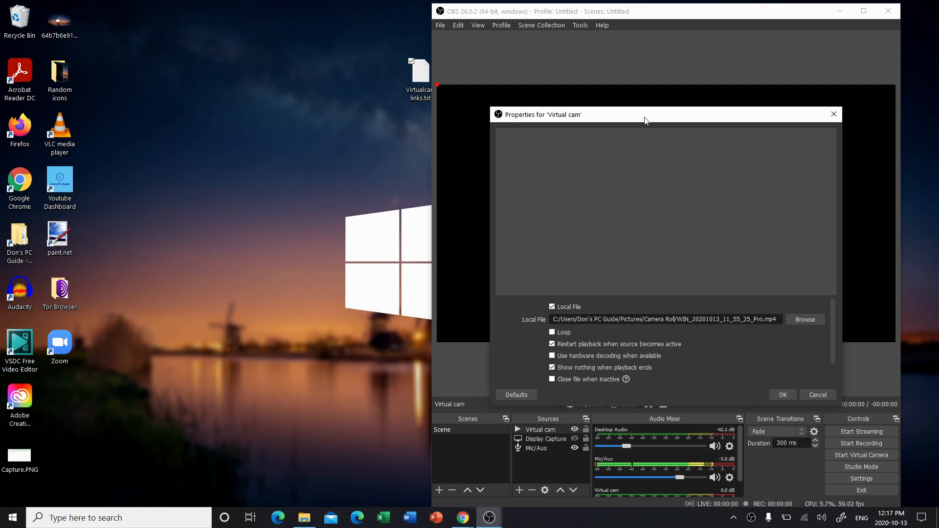
mouse_move(642, 126)
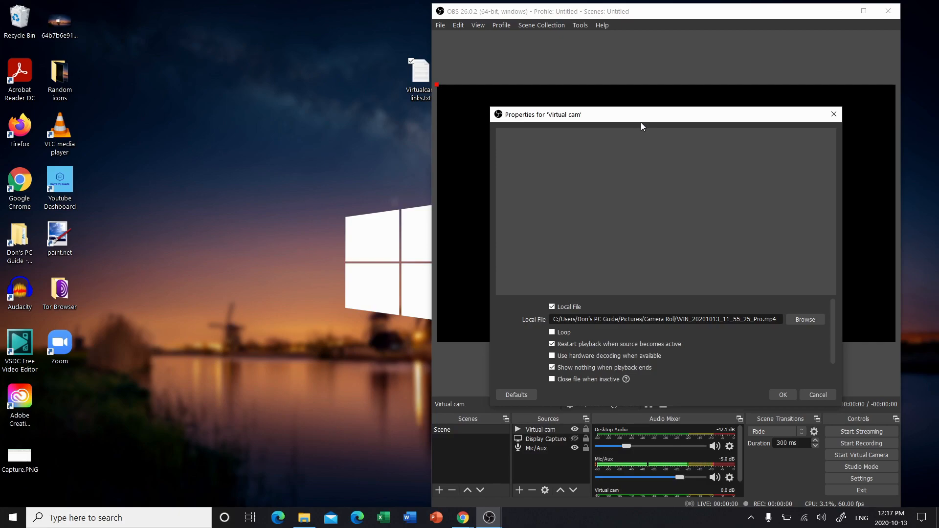
mouse_move(601, 218)
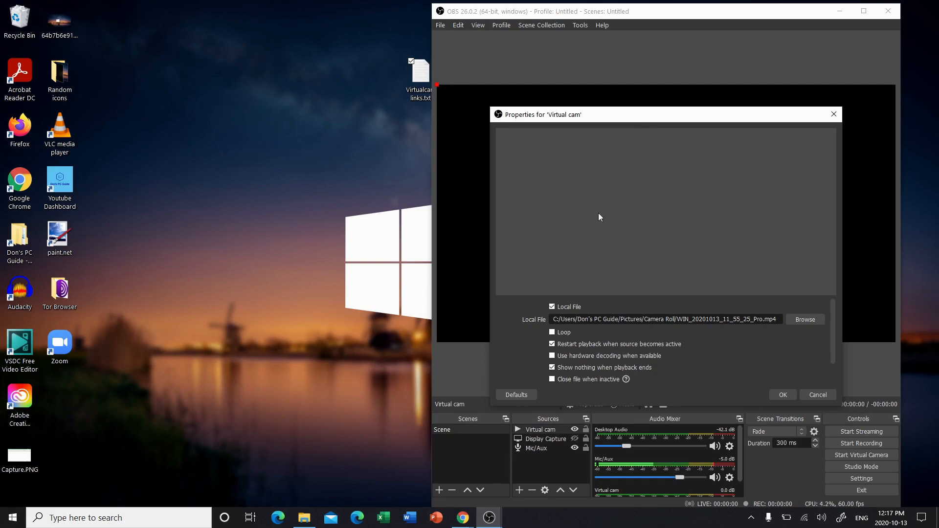
click(552, 332)
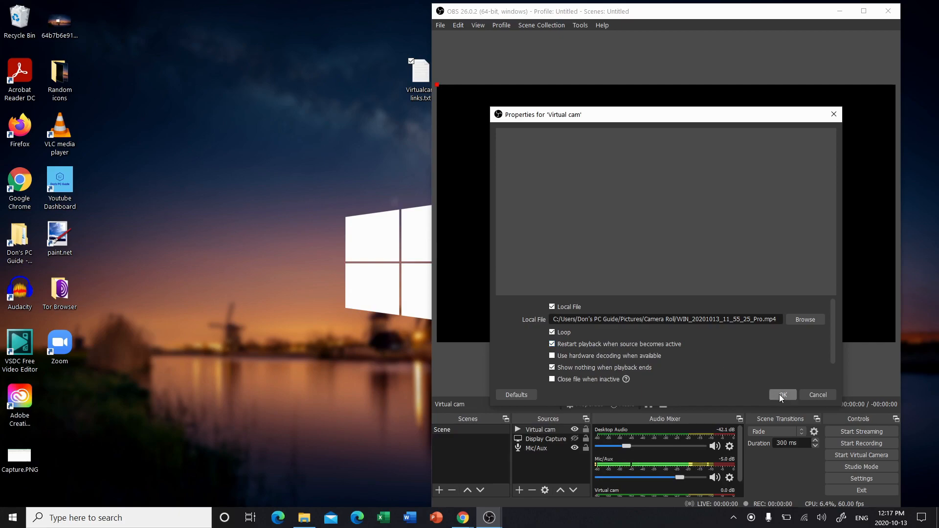
click(782, 394)
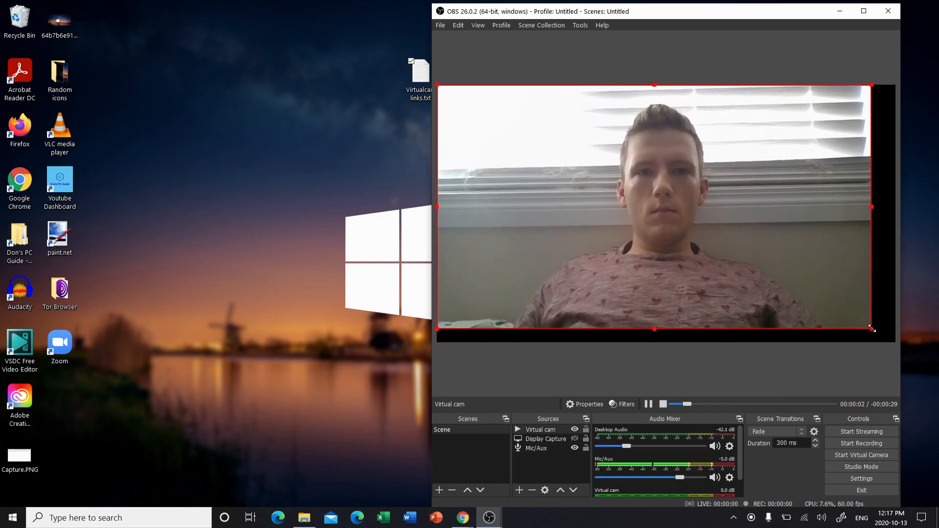
Stretch the Virtual cam video to fill the canvas and start the Virtual Camera output.
drag(872, 329, 892, 343)
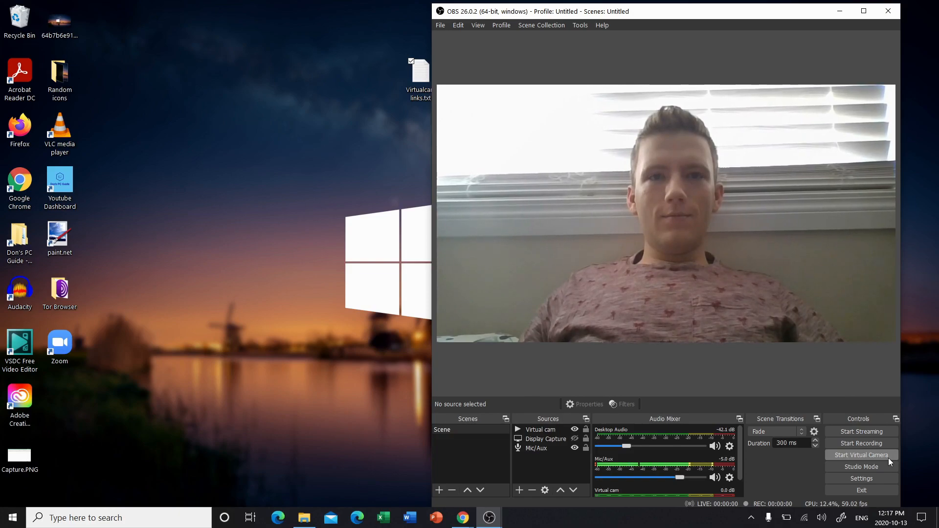
click(861, 455)
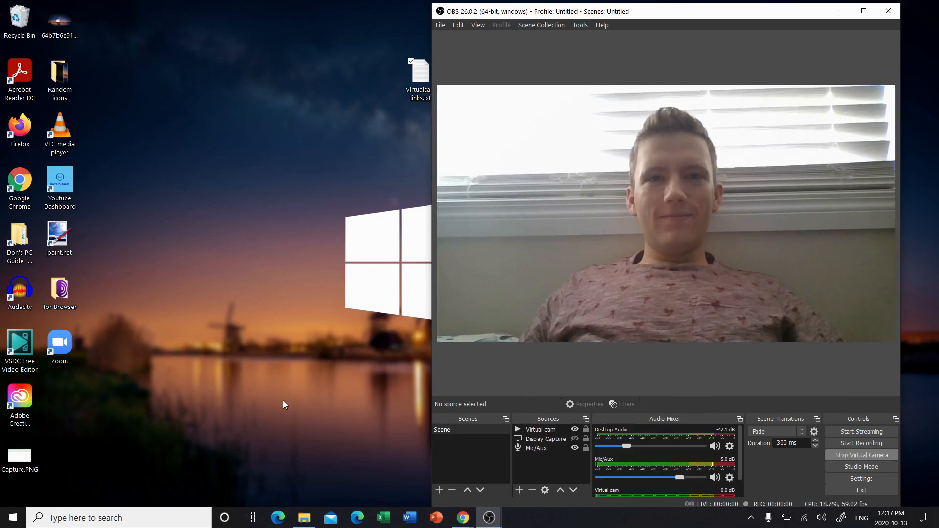
Launch the Zoom desktop app from its desktop shortcut.
click(58, 345)
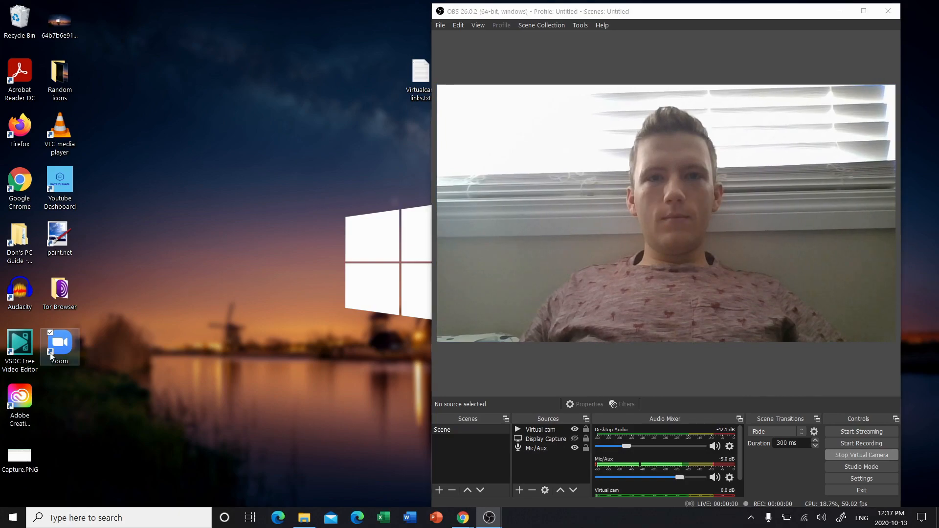
double_click(58, 343)
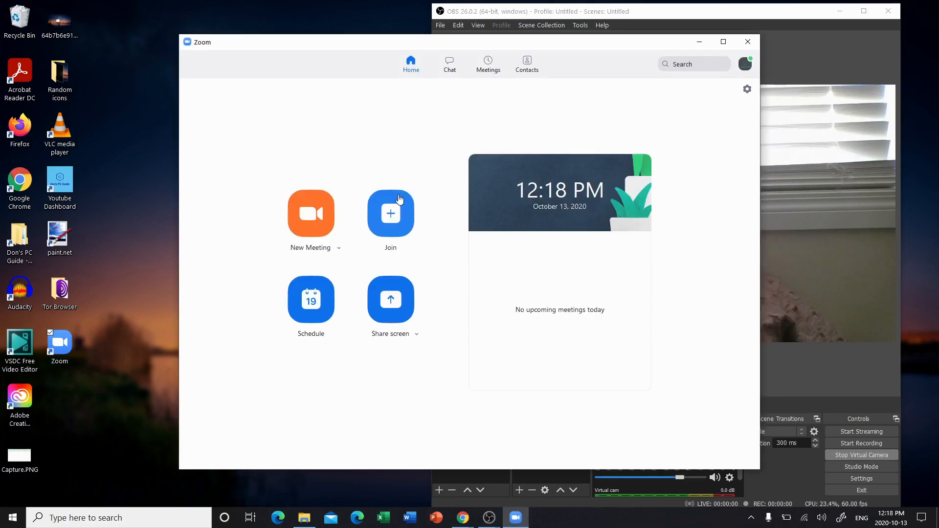
mouse_move(320, 227)
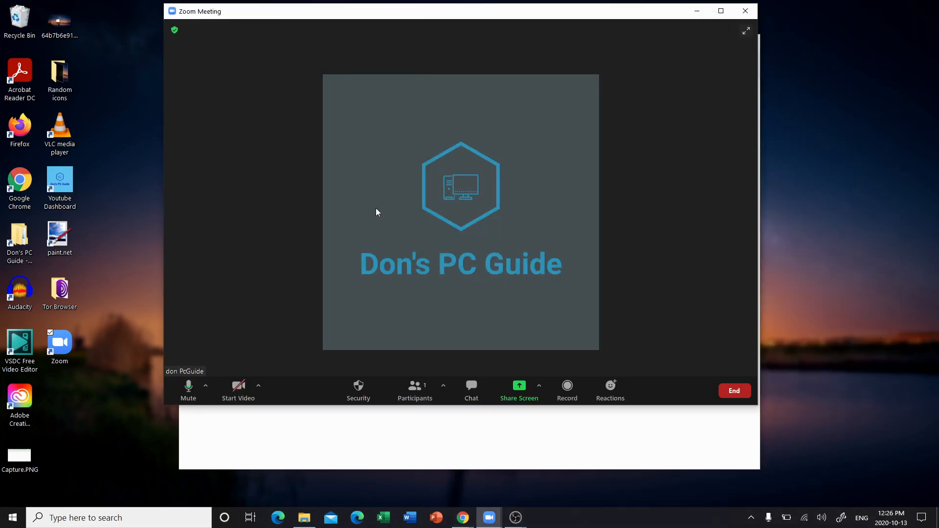
mouse_move(270, 384)
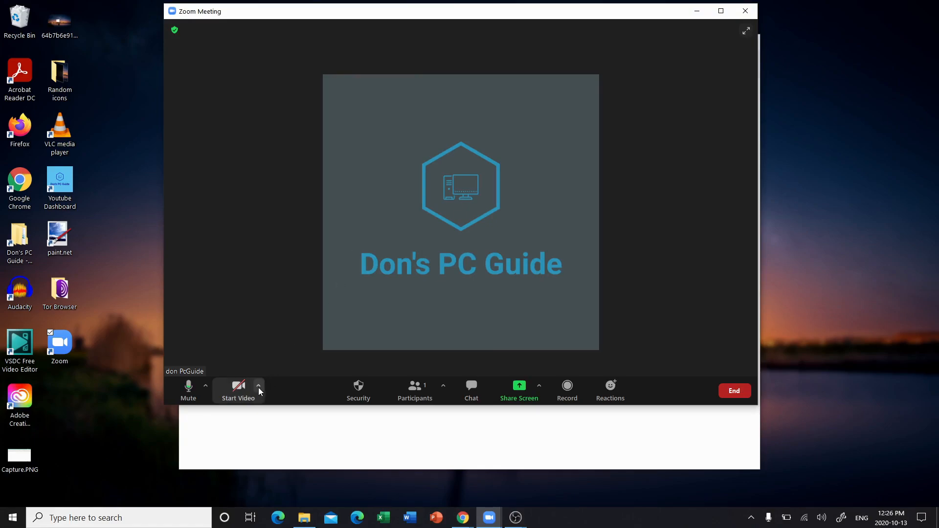
click(258, 387)
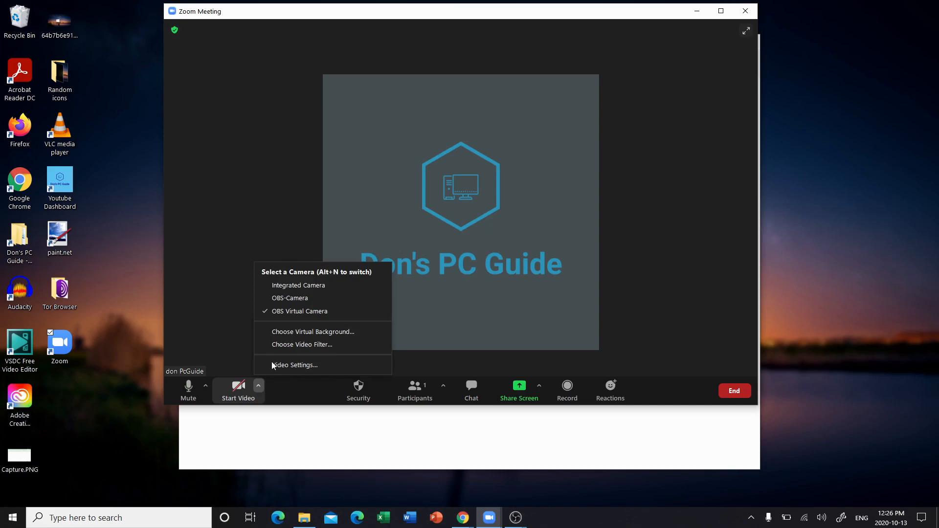
click(305, 315)
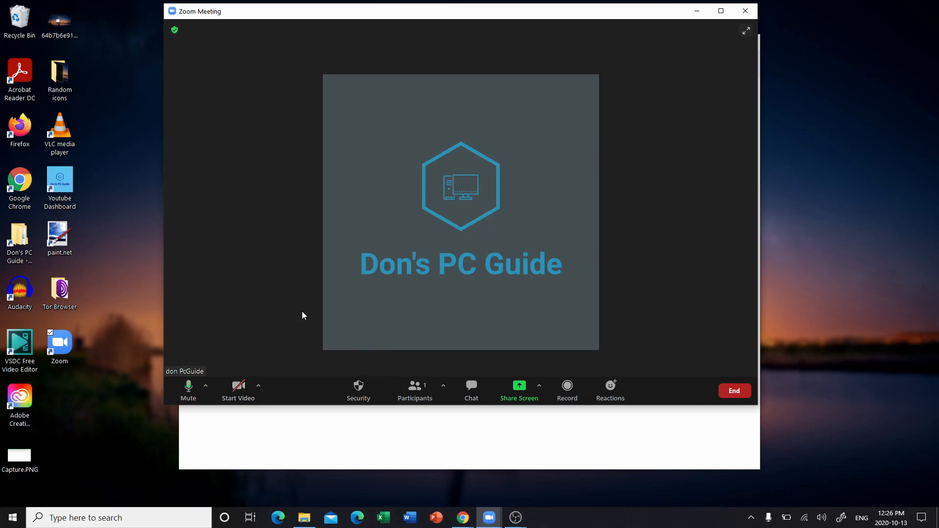
mouse_move(238, 391)
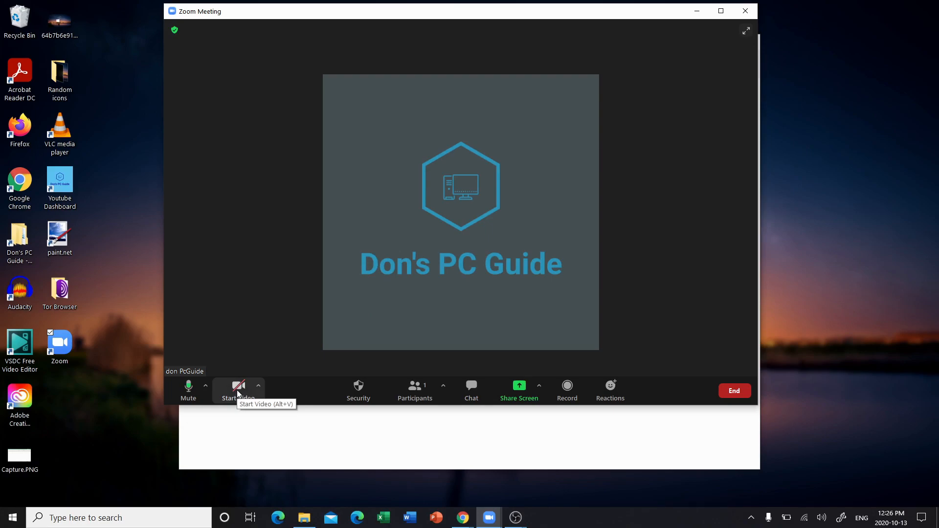
mouse_move(242, 346)
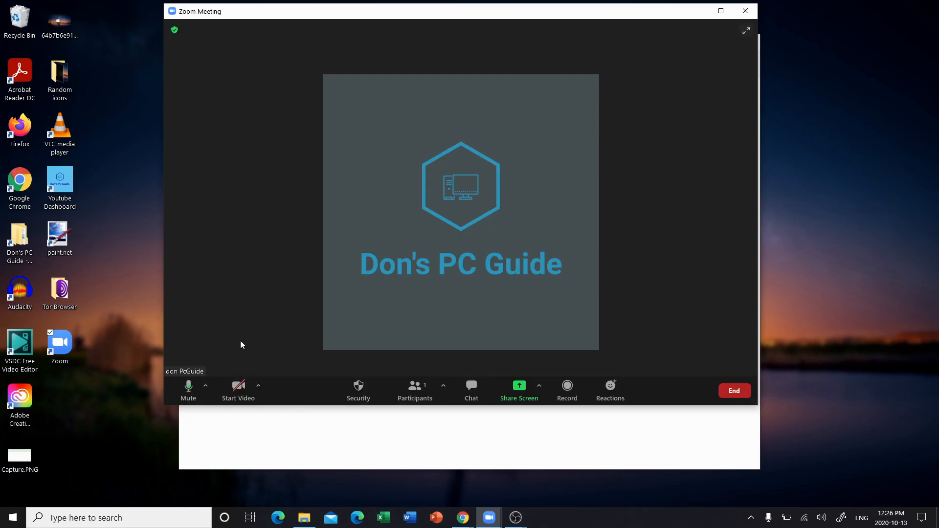
mouse_move(239, 388)
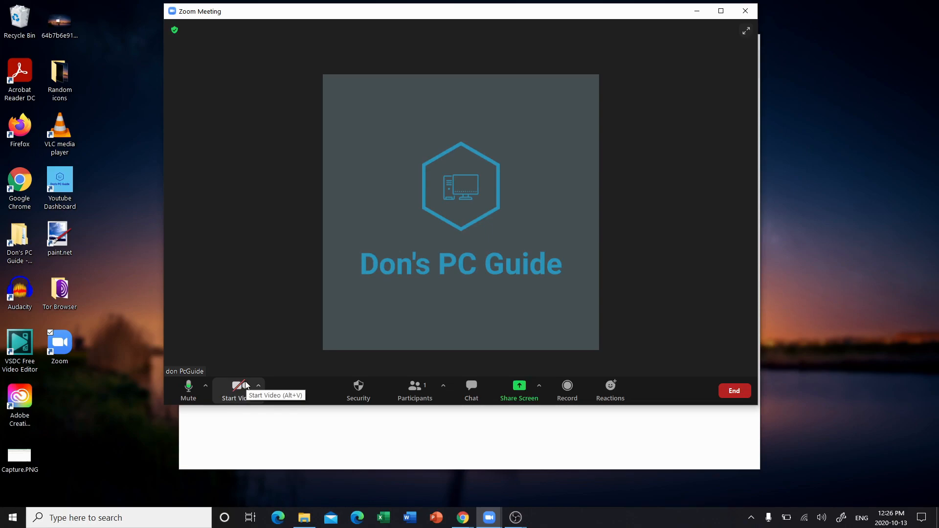
Start video in the meeting so the looping OBS webcam footage shows.
click(236, 386)
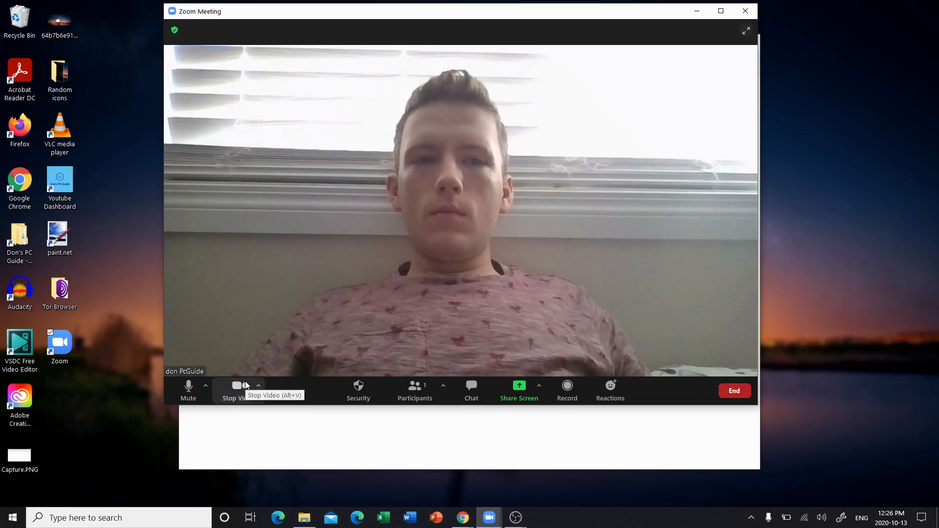
mouse_move(423, 451)
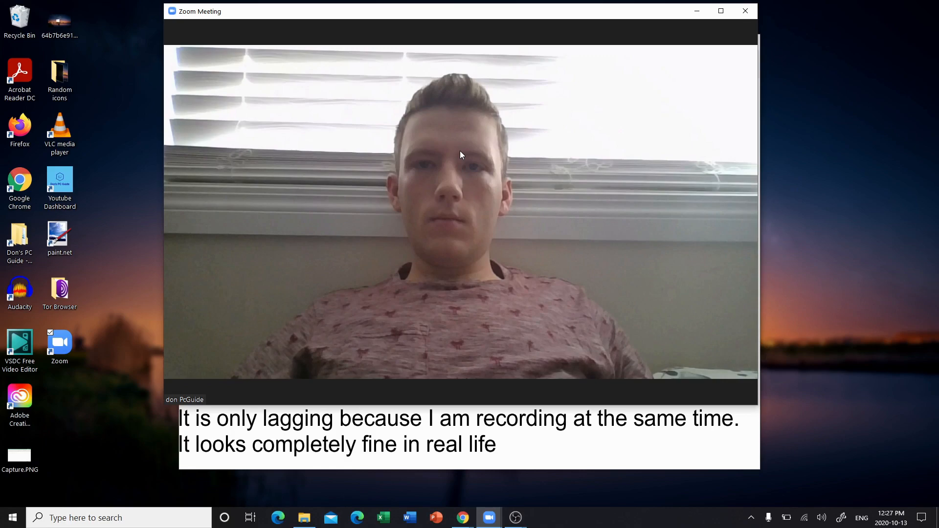
mouse_move(524, 118)
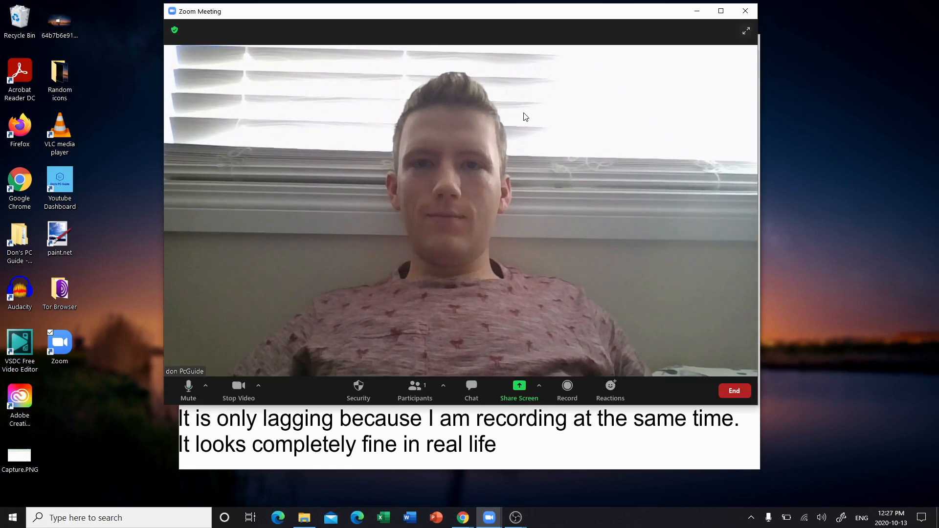